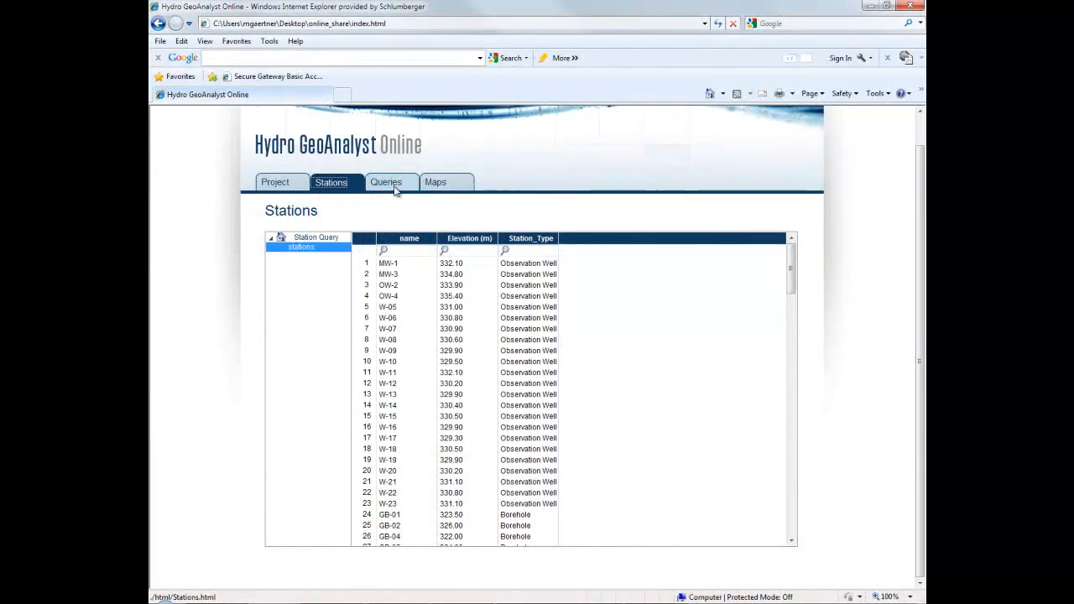
Show the published query results and then the map of published stations
{"action": "scroll", "scroll_direction": "up", "scroll_amount": 3}
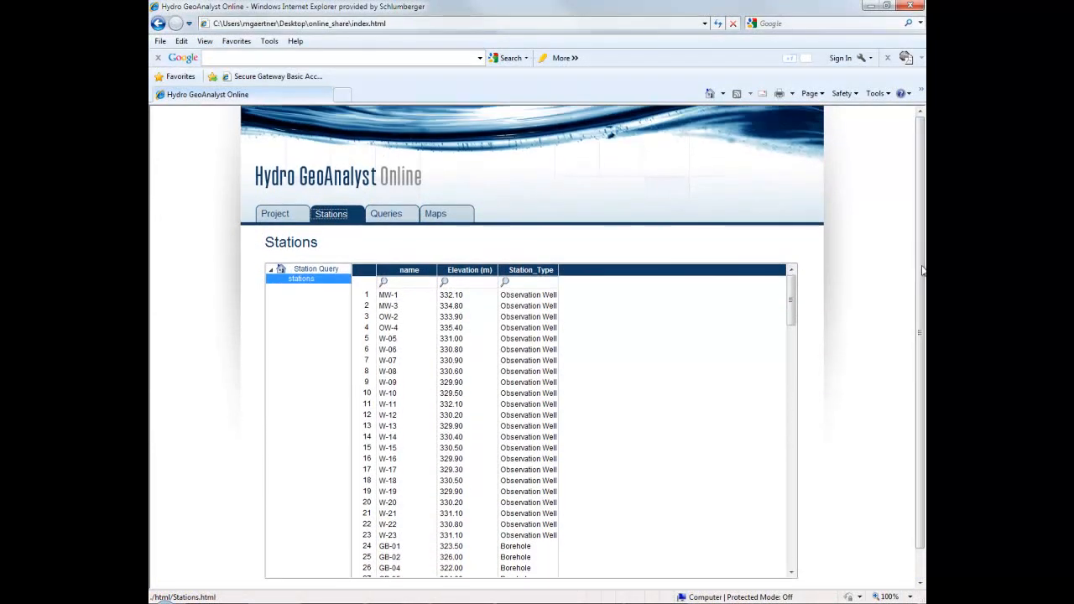
{"action": "left_click", "coordinate": [386, 213]}
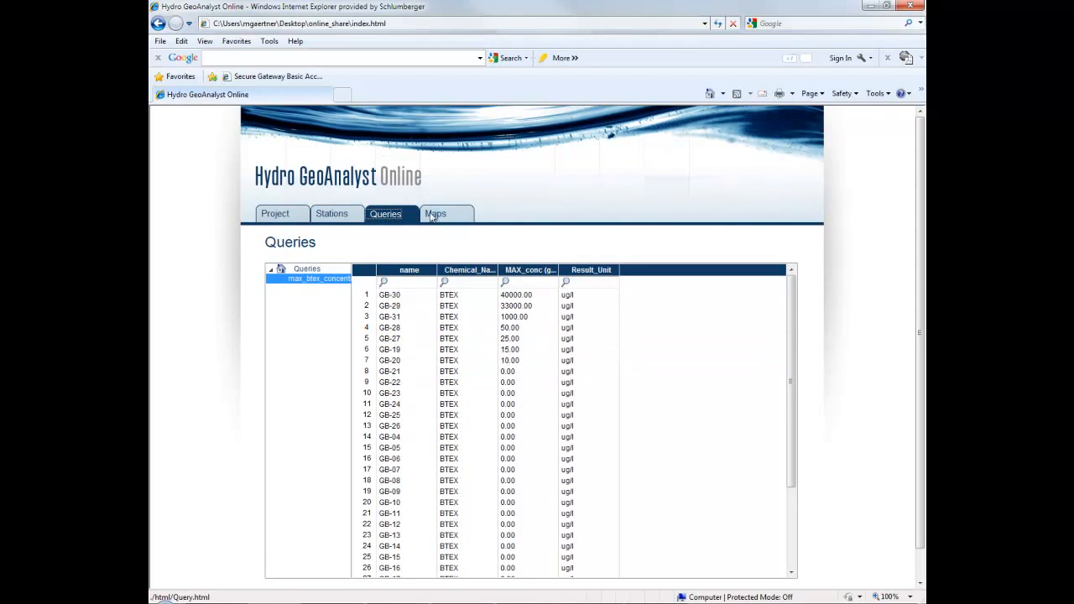
{"action": "left_click", "coordinate": [435, 213]}
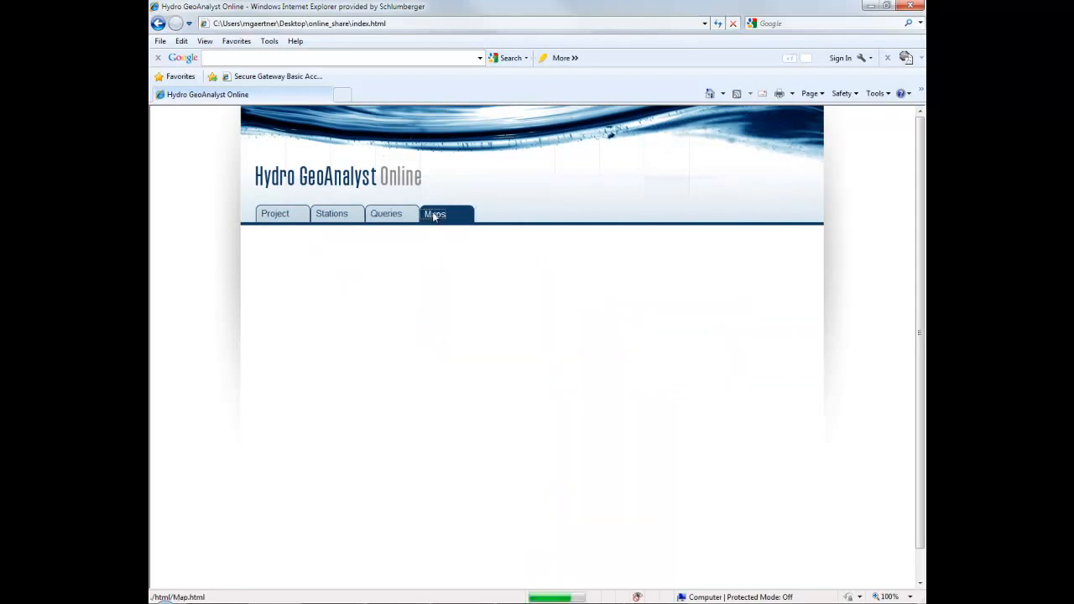
{"action": "left_click", "coordinate": [435, 214]}
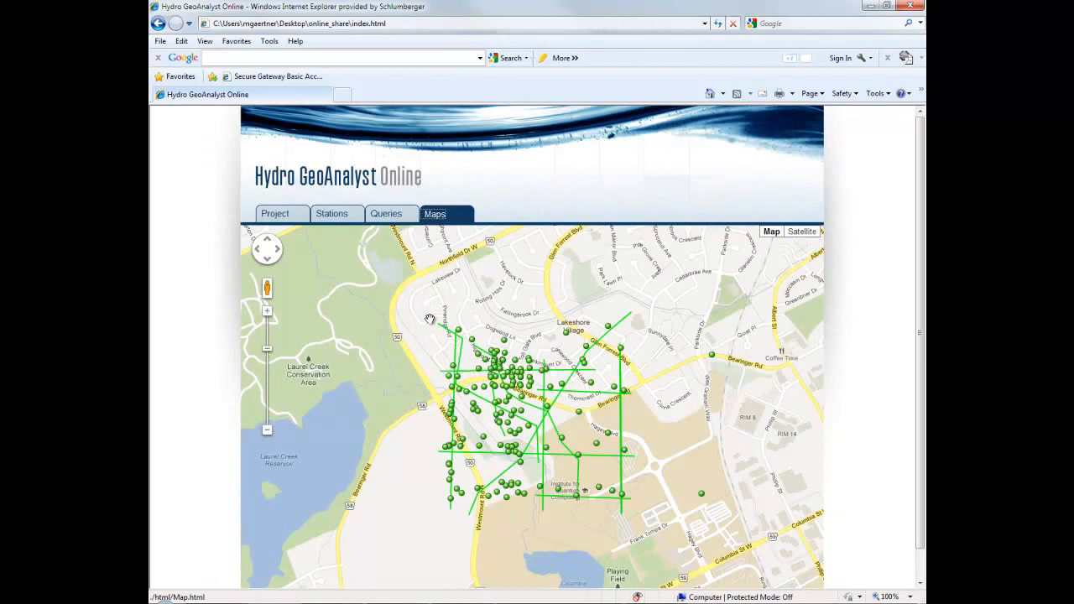
{"action": "mouse_move", "coordinate": [474, 408]}
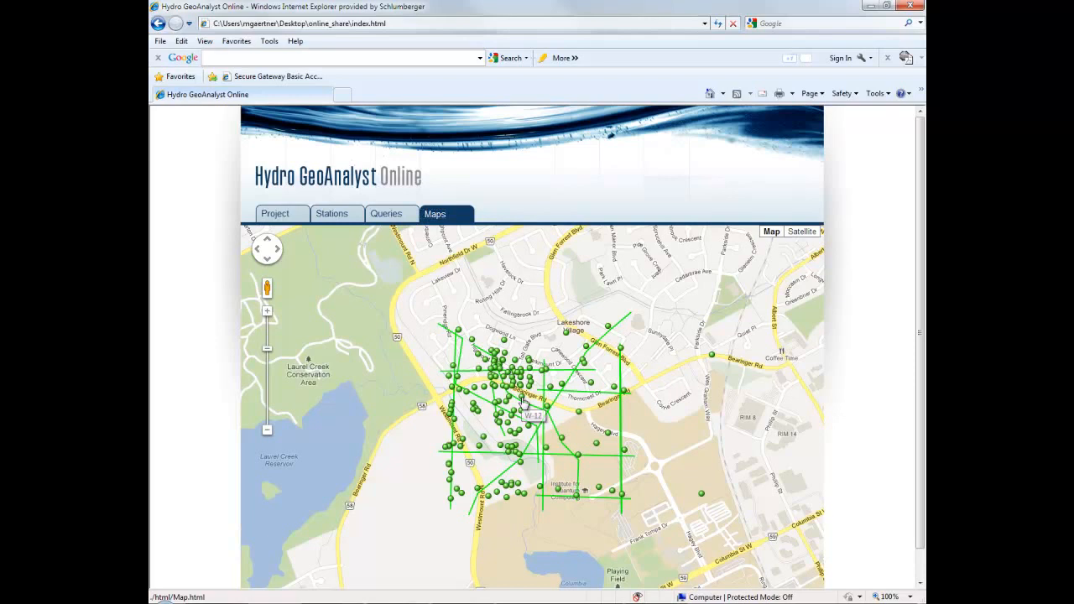
Select station W-12 on the map and bring up its water level chart
{"action": "left_click", "coordinate": [525, 410]}
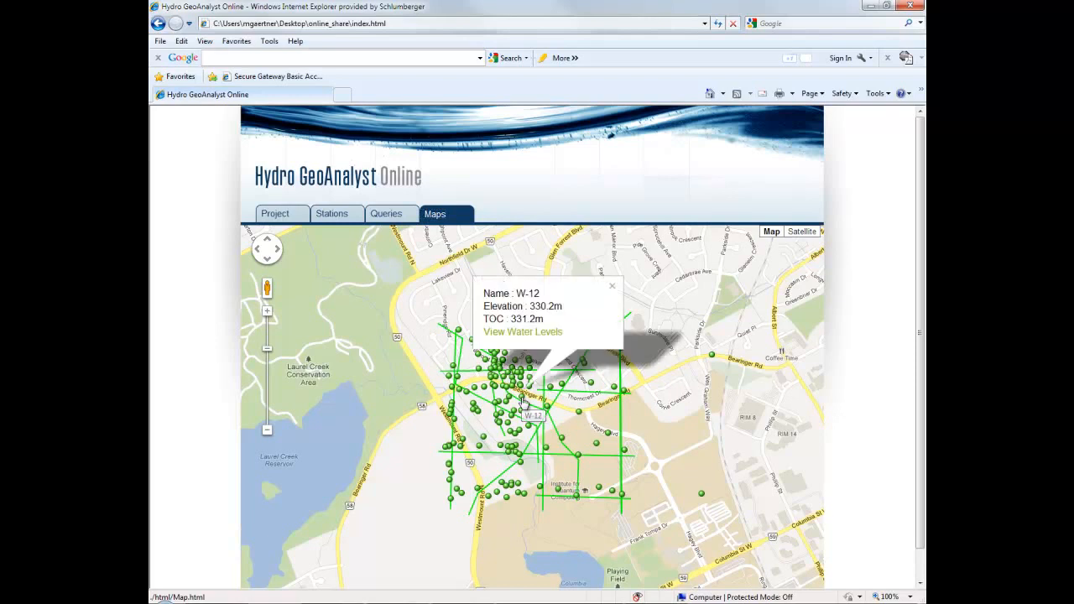
{"action": "mouse_move", "coordinate": [522, 332]}
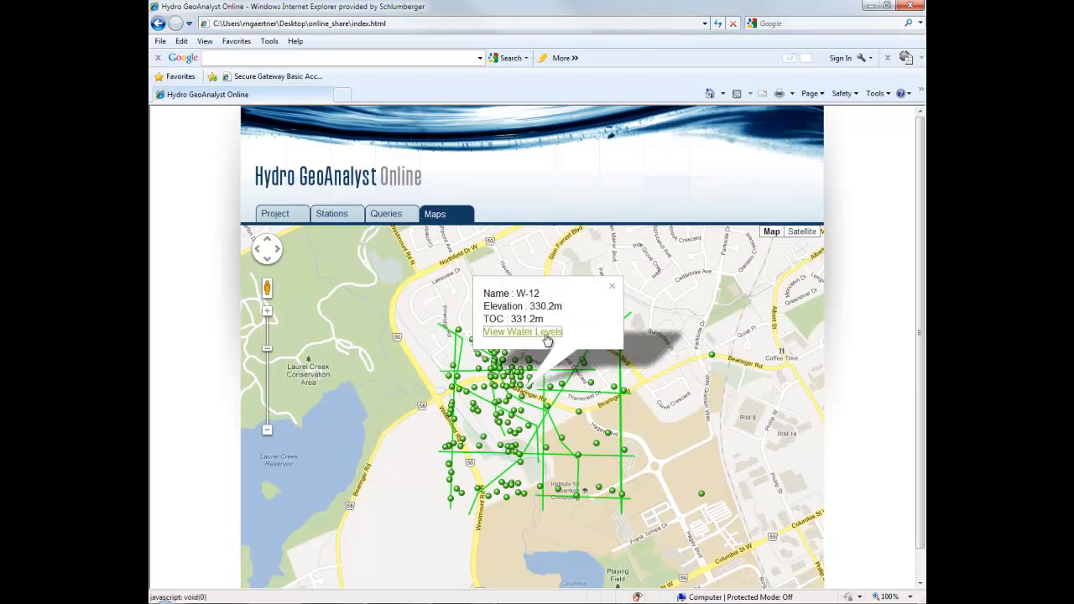
{"action": "left_click", "coordinate": [521, 332]}
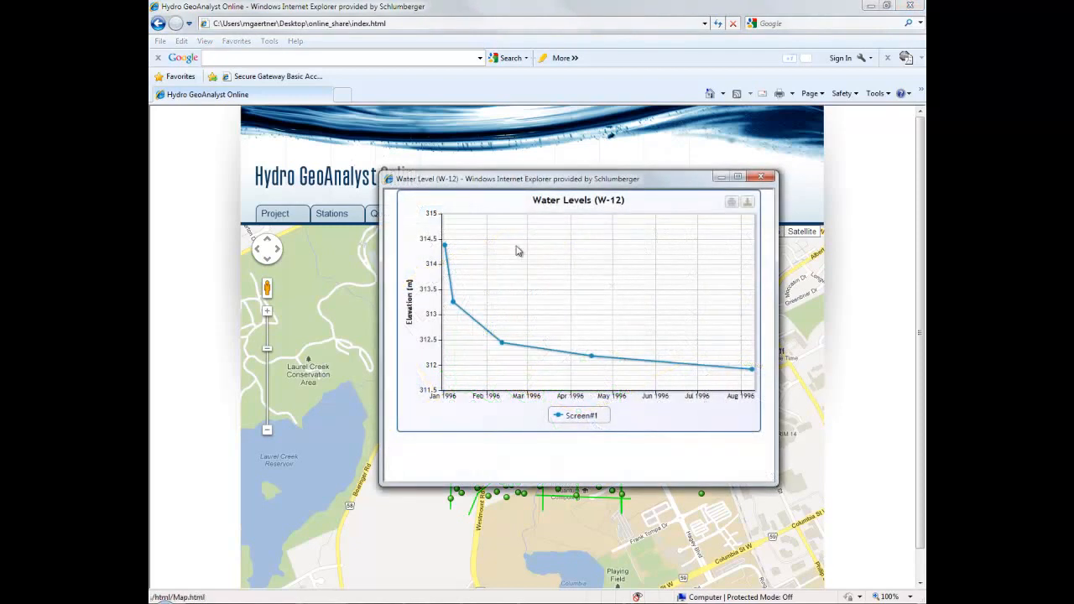
{"action": "mouse_move", "coordinate": [453, 300]}
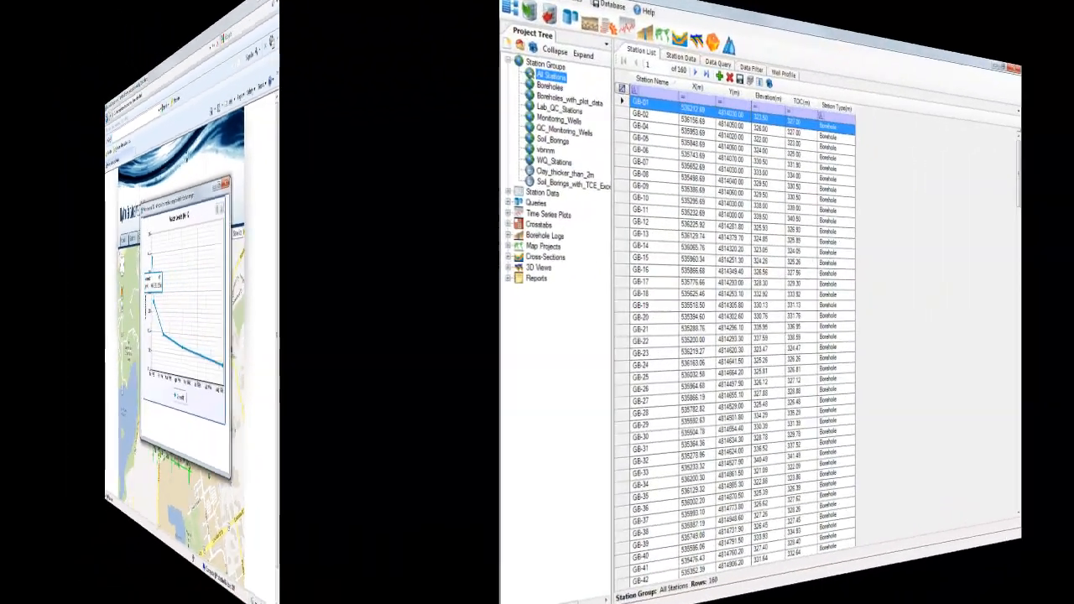
In Online Sharing, include the stations data, the max_btex_concentration query and the Site Map
{"action": "left_click", "coordinate": [177, 20]}
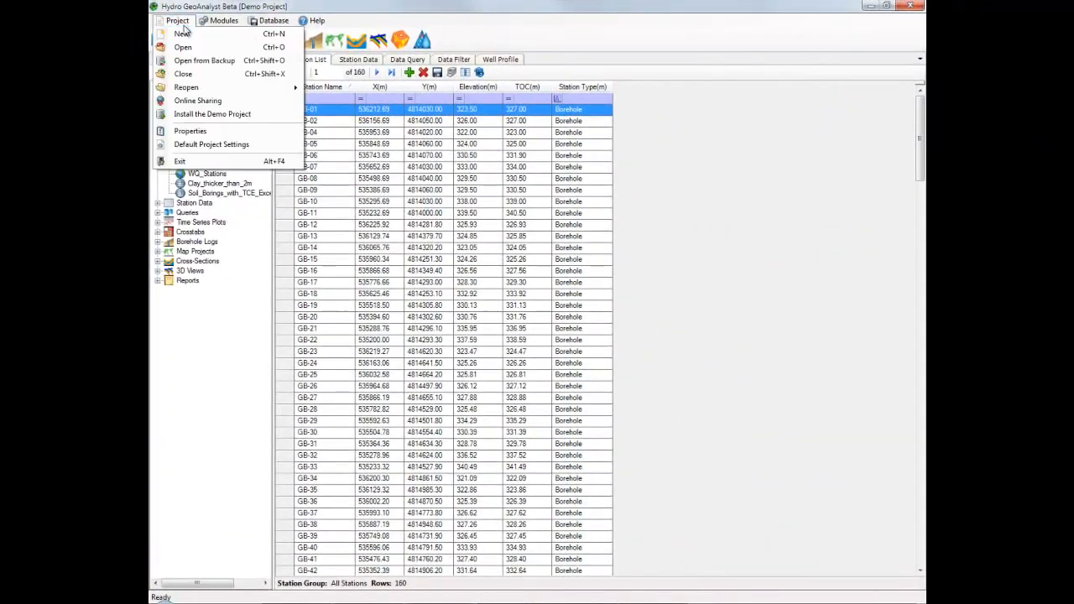
{"action": "left_click", "coordinate": [198, 101]}
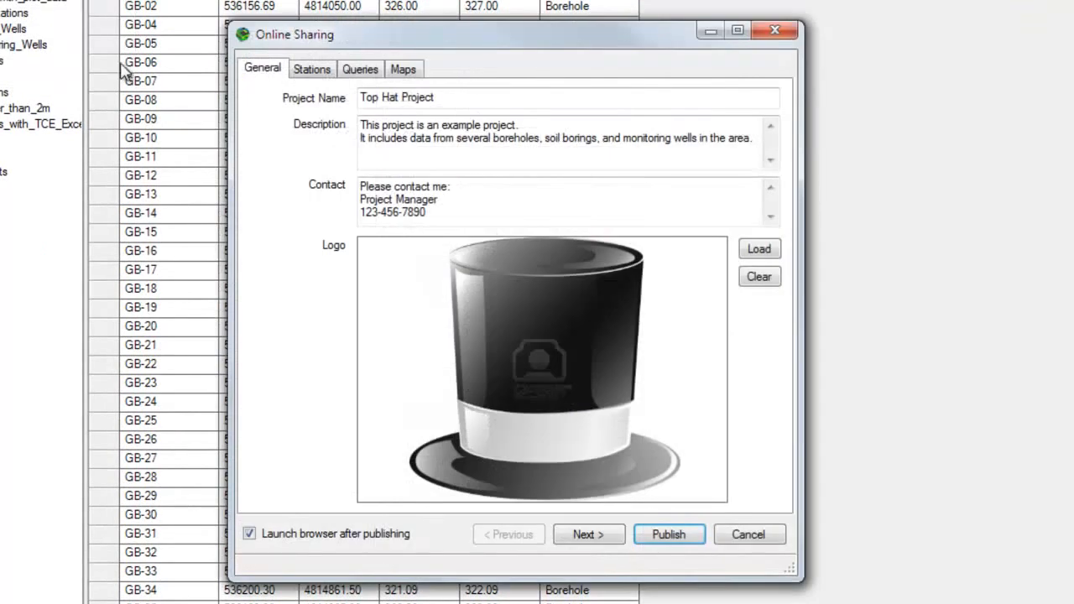
{"action": "mouse_move", "coordinate": [563, 264]}
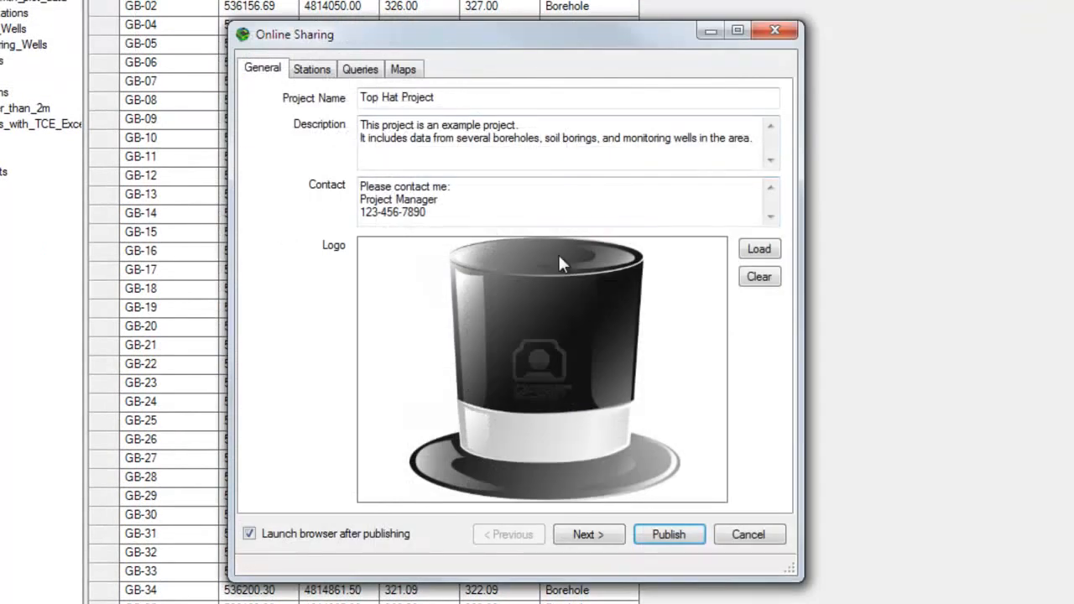
{"action": "left_click", "coordinate": [311, 69]}
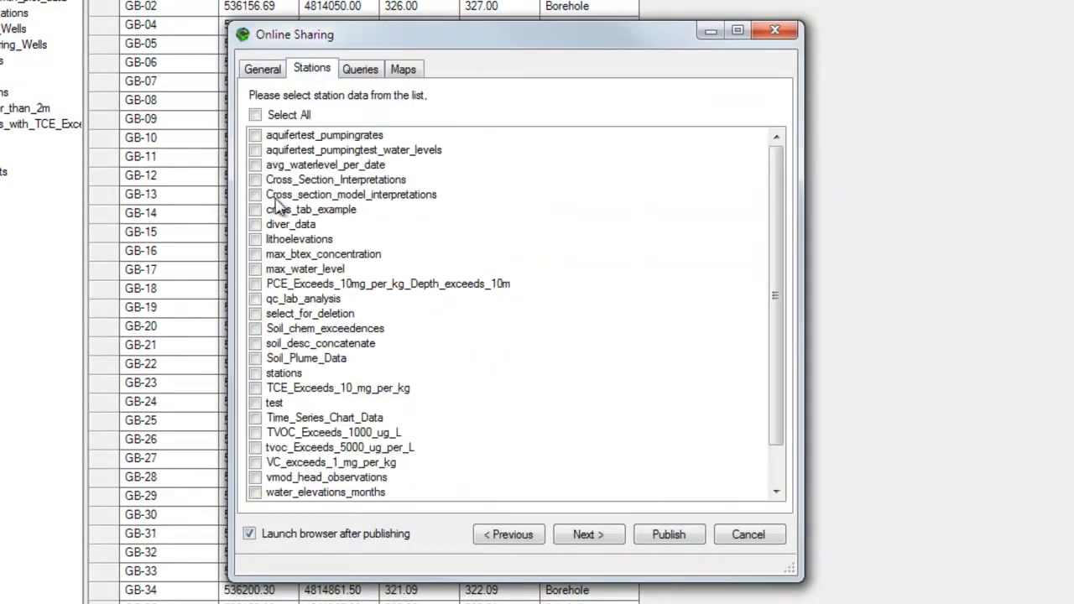
{"action": "left_click", "coordinate": [284, 372]}
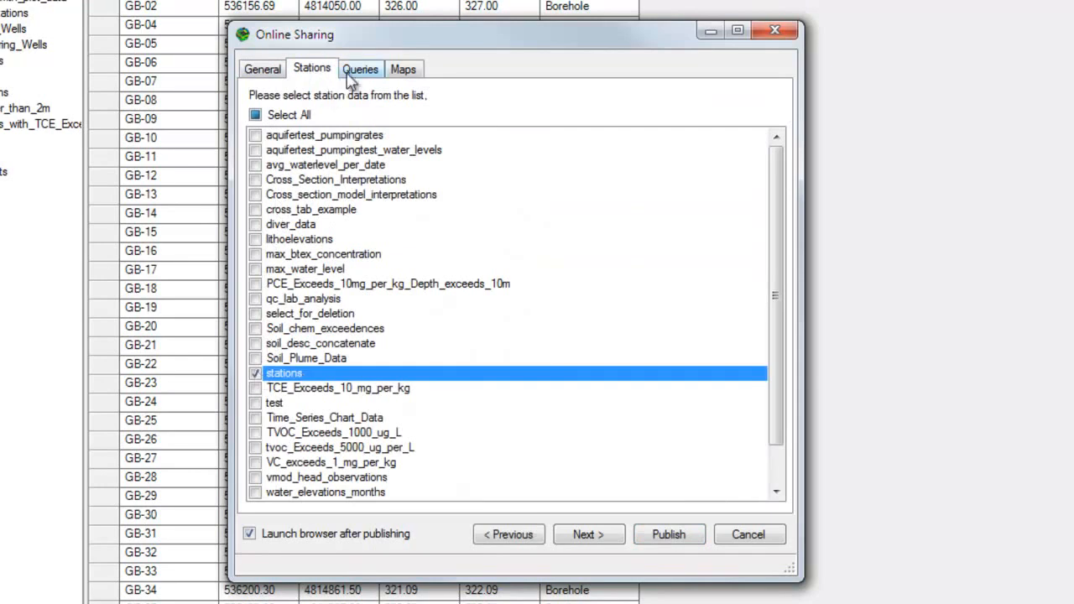
{"action": "left_click", "coordinate": [360, 69]}
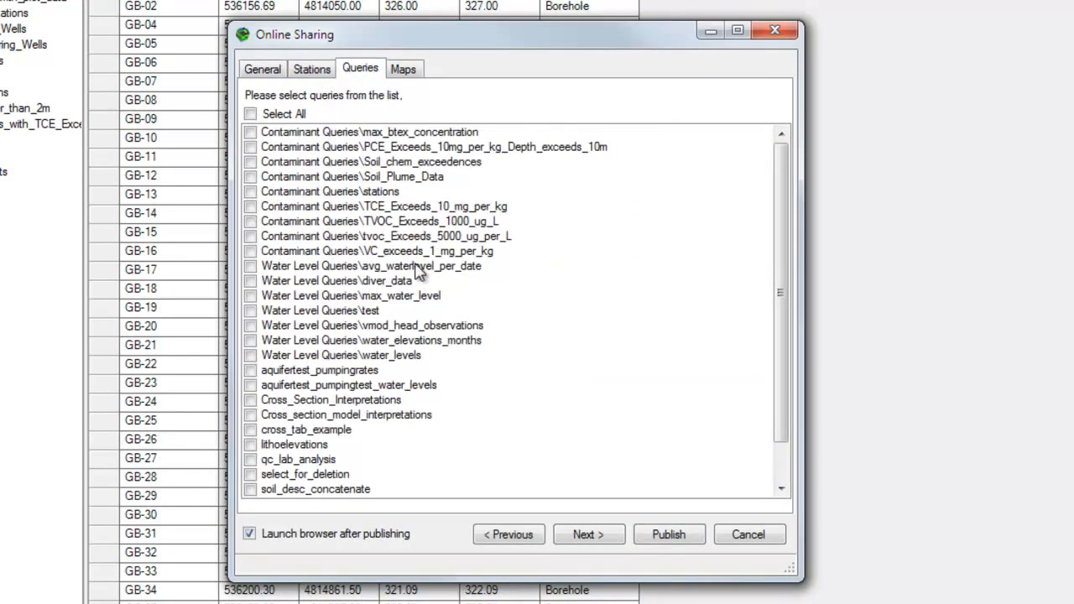
{"action": "left_click", "coordinate": [250, 132]}
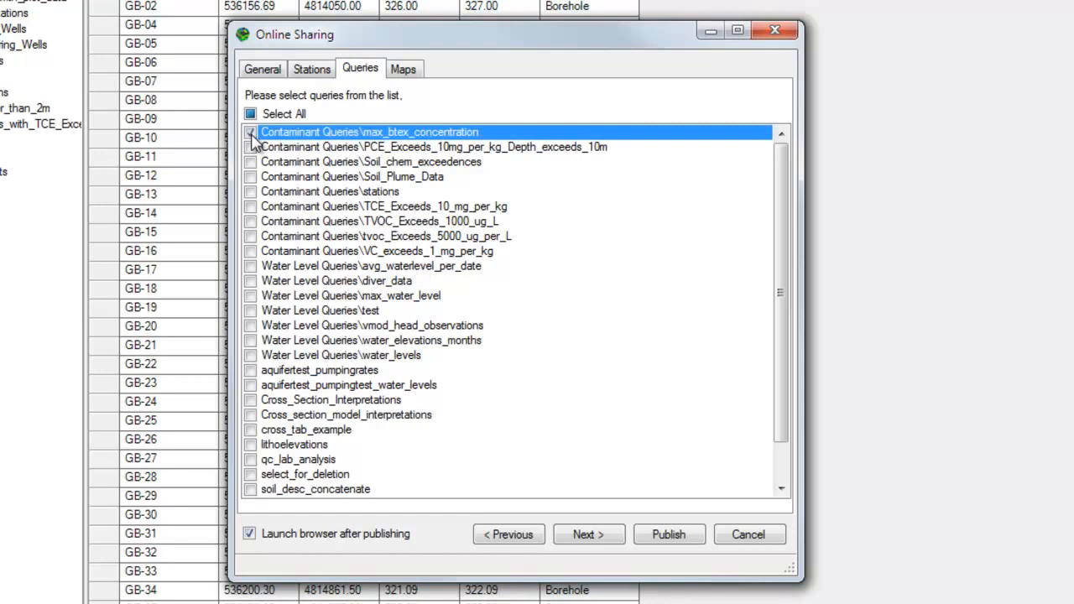
{"action": "left_click", "coordinate": [404, 68]}
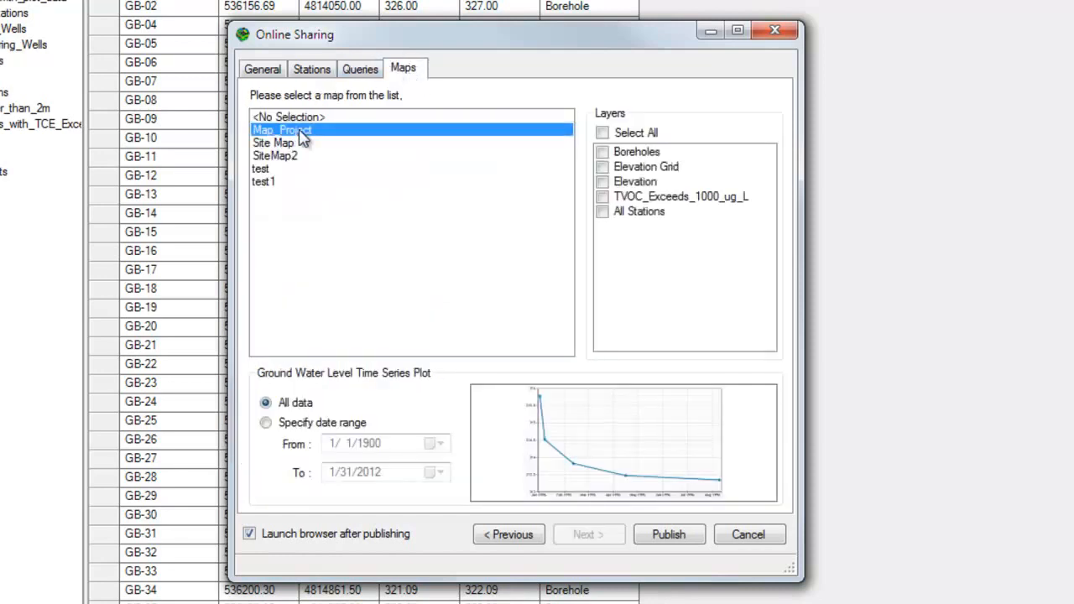
{"action": "left_click", "coordinate": [273, 143]}
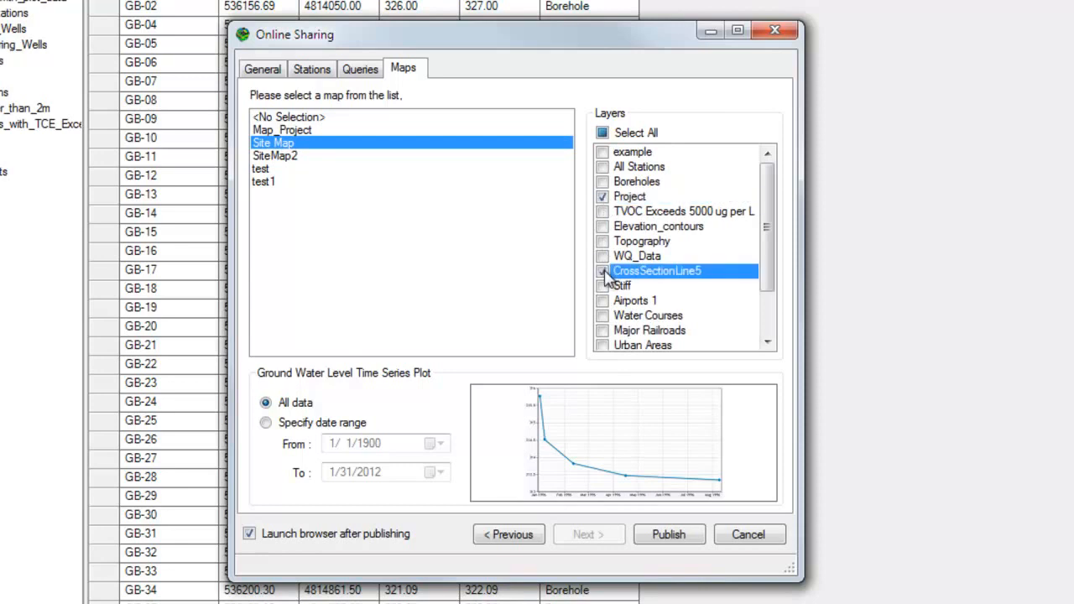
Publish the selection to the local online_share folder and confirm the success message
{"action": "left_click", "coordinate": [669, 535]}
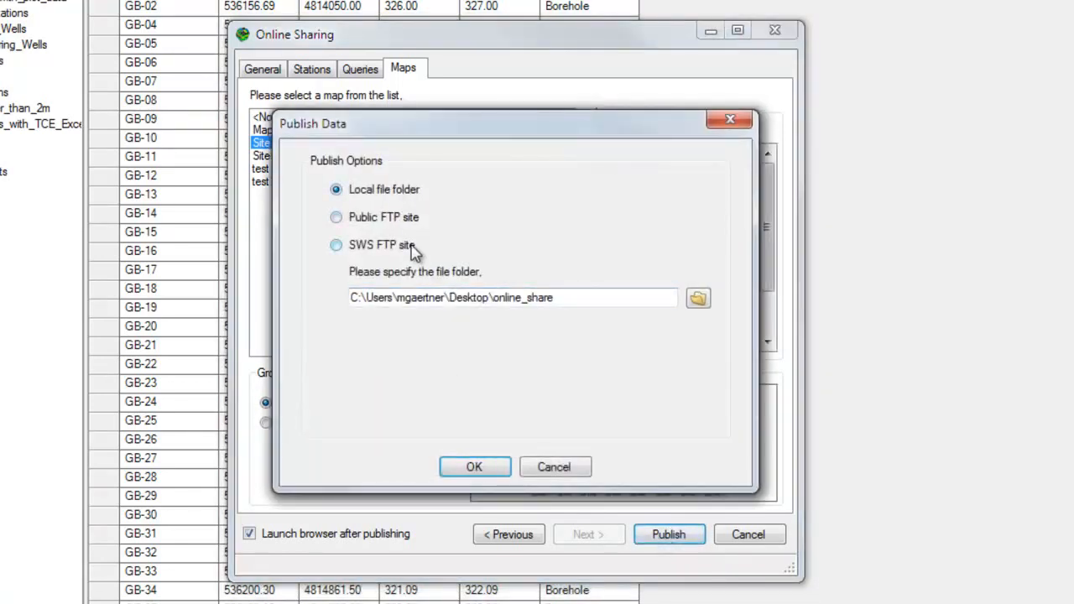
{"action": "mouse_move", "coordinate": [475, 467]}
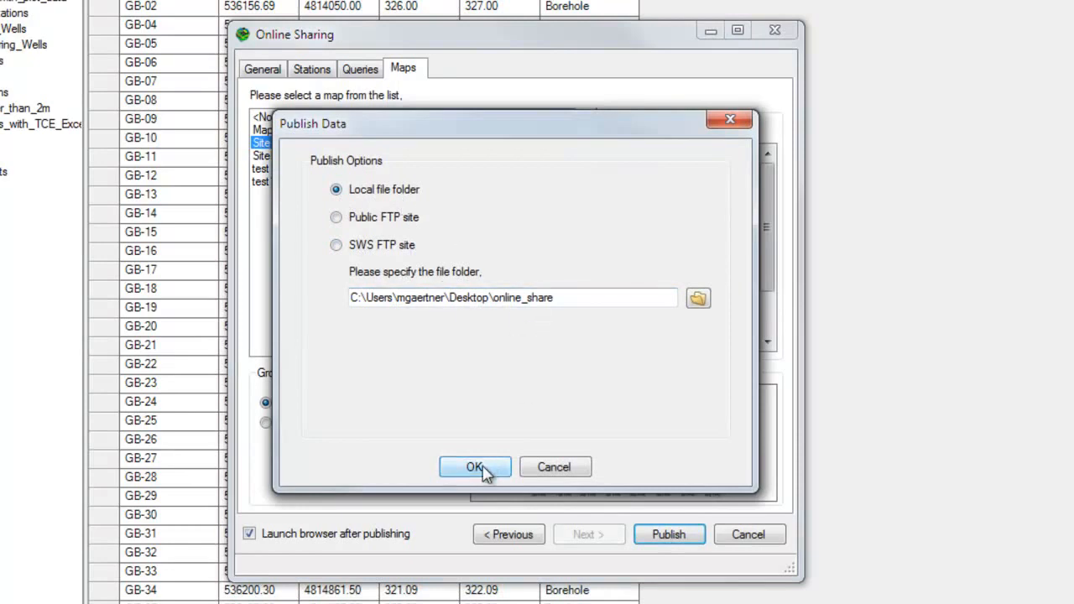
{"action": "left_click", "coordinate": [475, 466]}
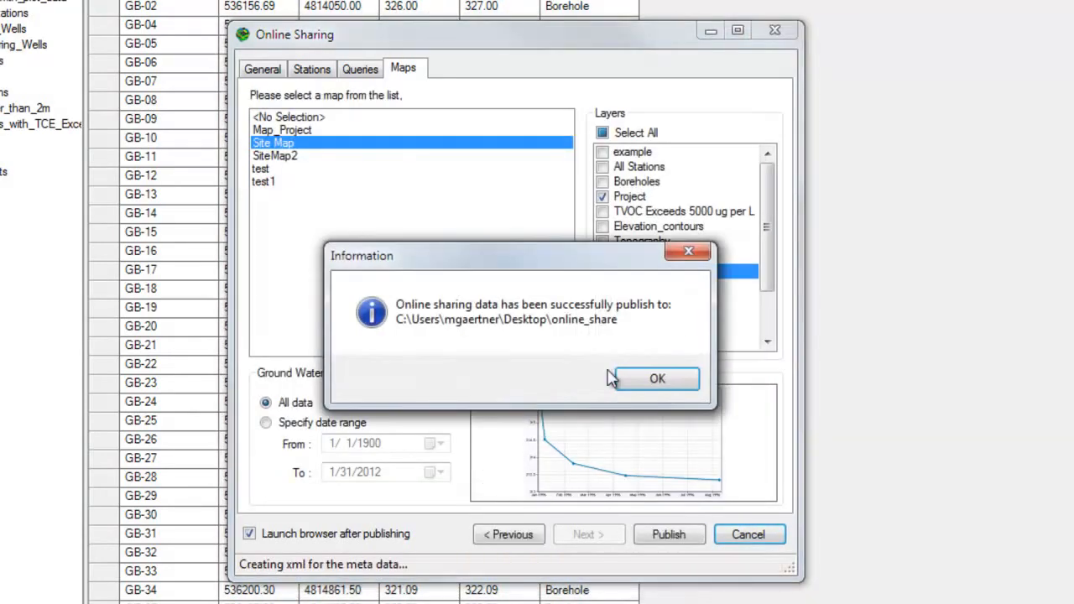
{"action": "left_click", "coordinate": [658, 379]}
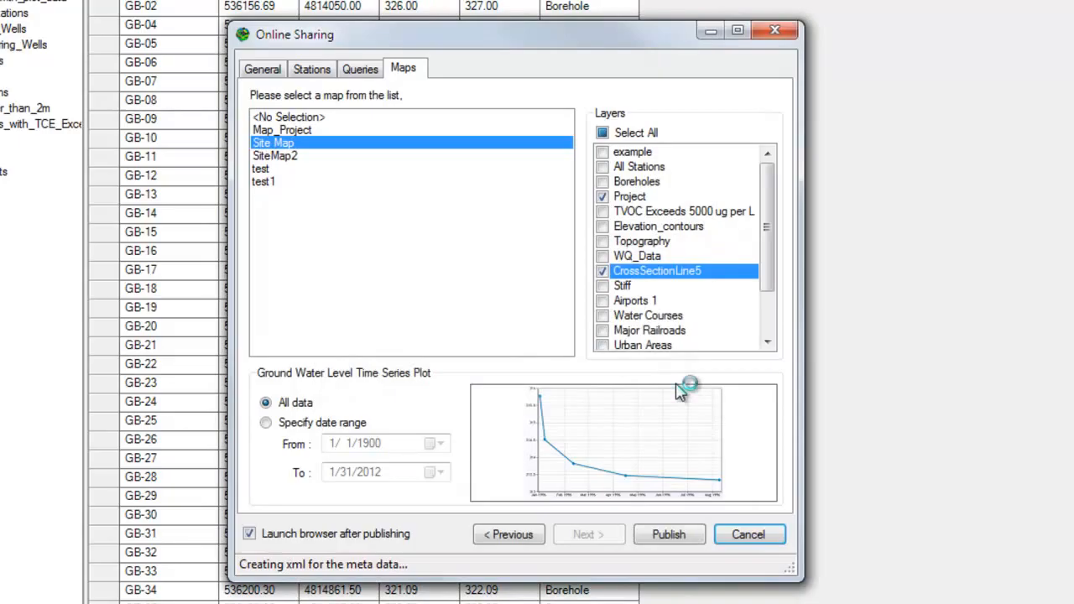
{"action": "left_click", "coordinate": [668, 535]}
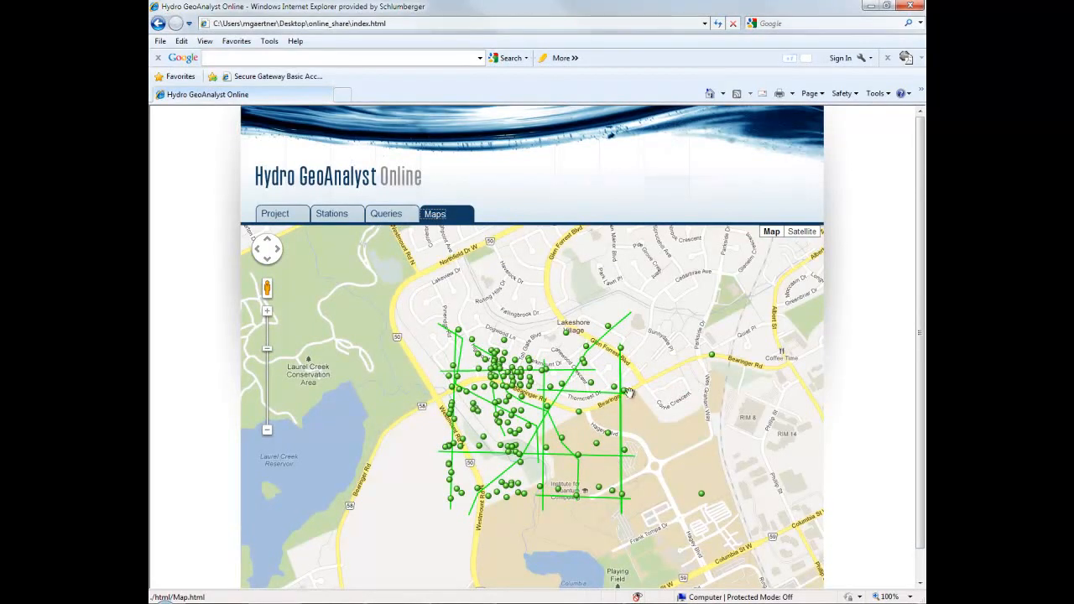
{"action": "mouse_move", "coordinate": [544, 379]}
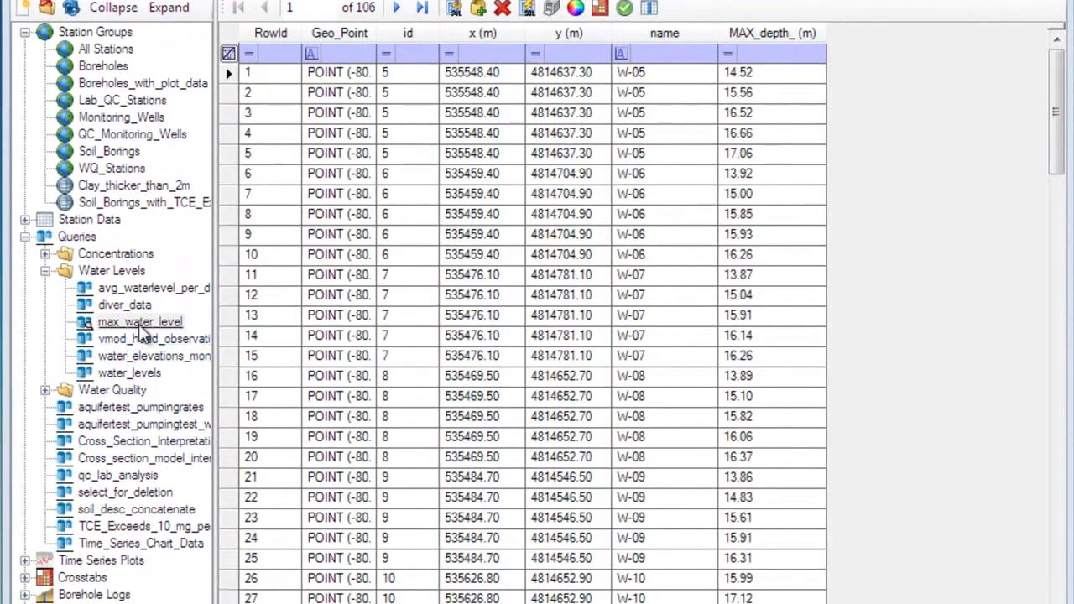
Show the max_water_level query results from the Water Levels folder
{"action": "left_click", "coordinate": [140, 322]}
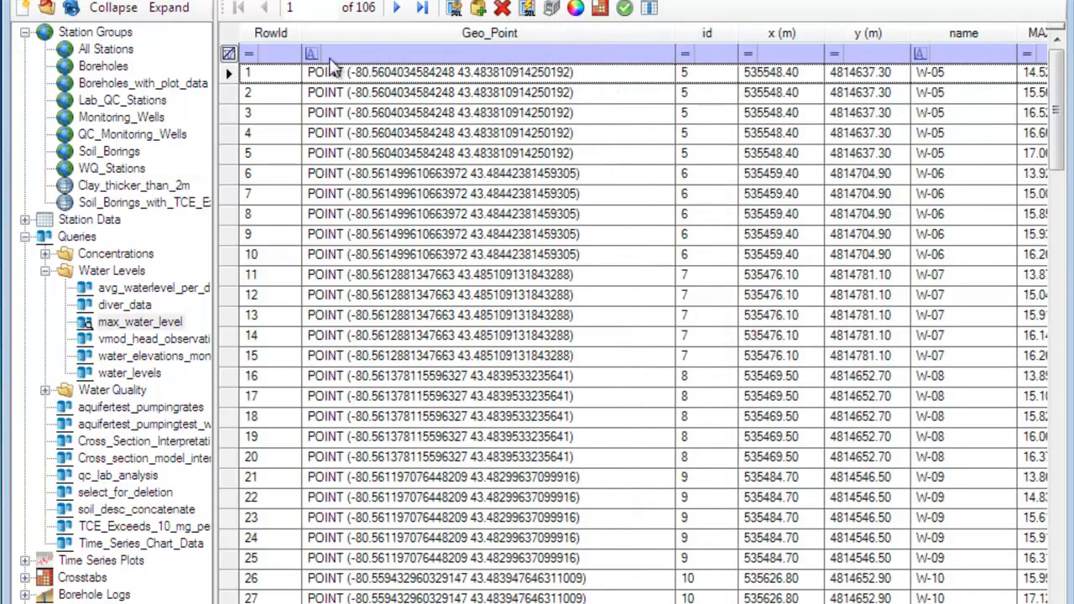
{"action": "mouse_move", "coordinate": [611, 86]}
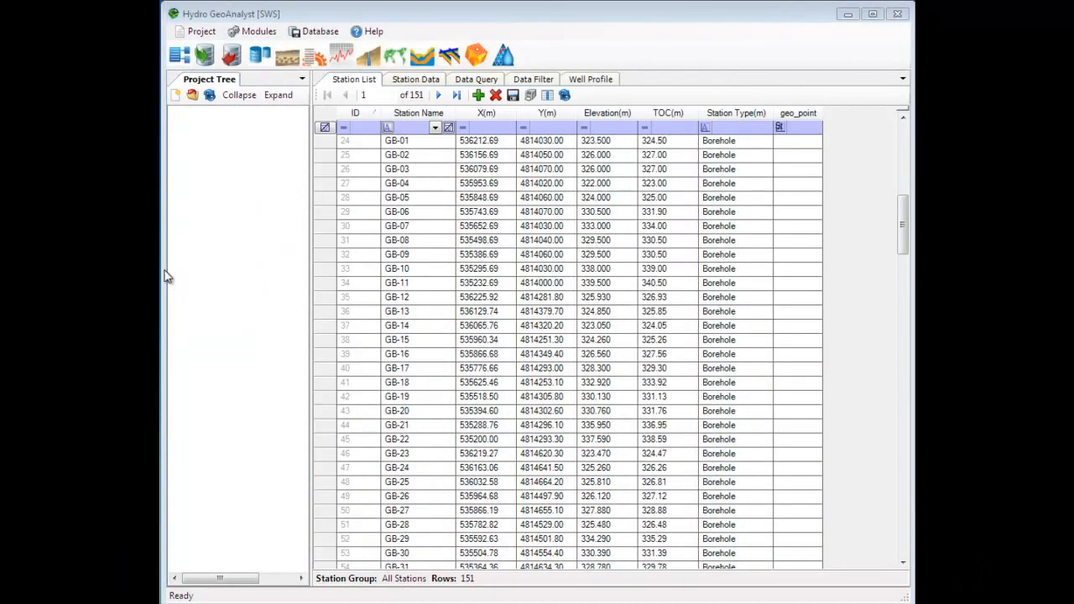
Start the EDD Template Designer module and select the Parameter_Result fields
{"action": "left_click", "coordinate": [258, 32]}
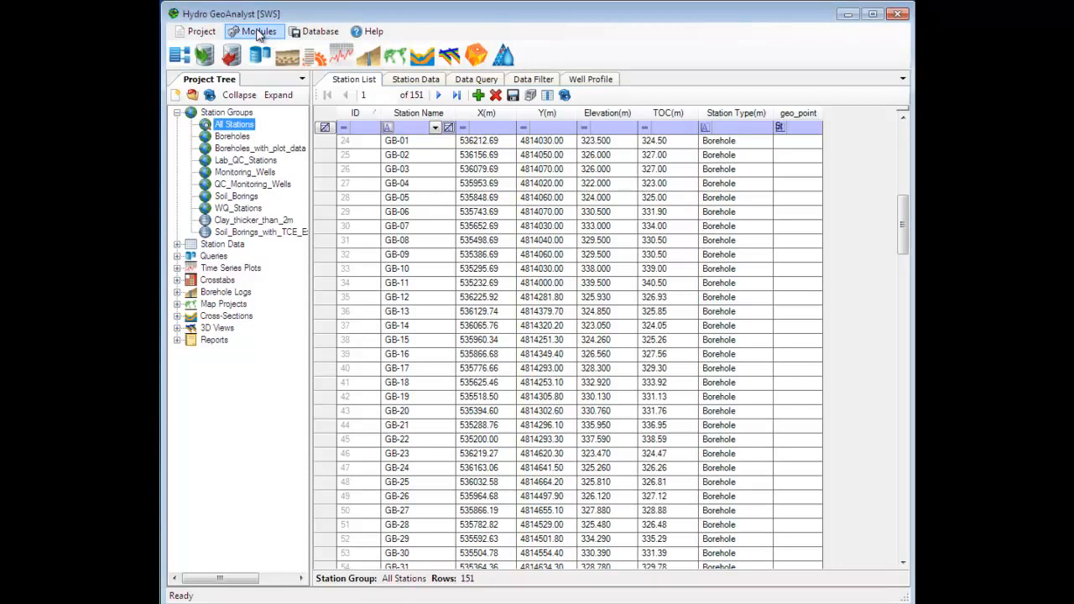
{"action": "left_click", "coordinate": [259, 32]}
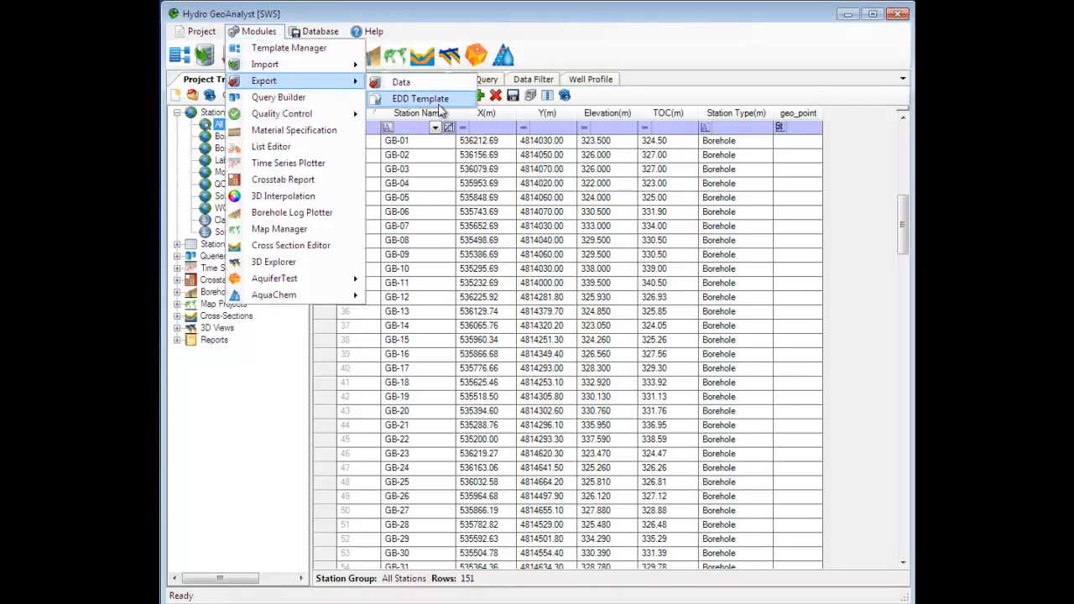
{"action": "left_click", "coordinate": [421, 98]}
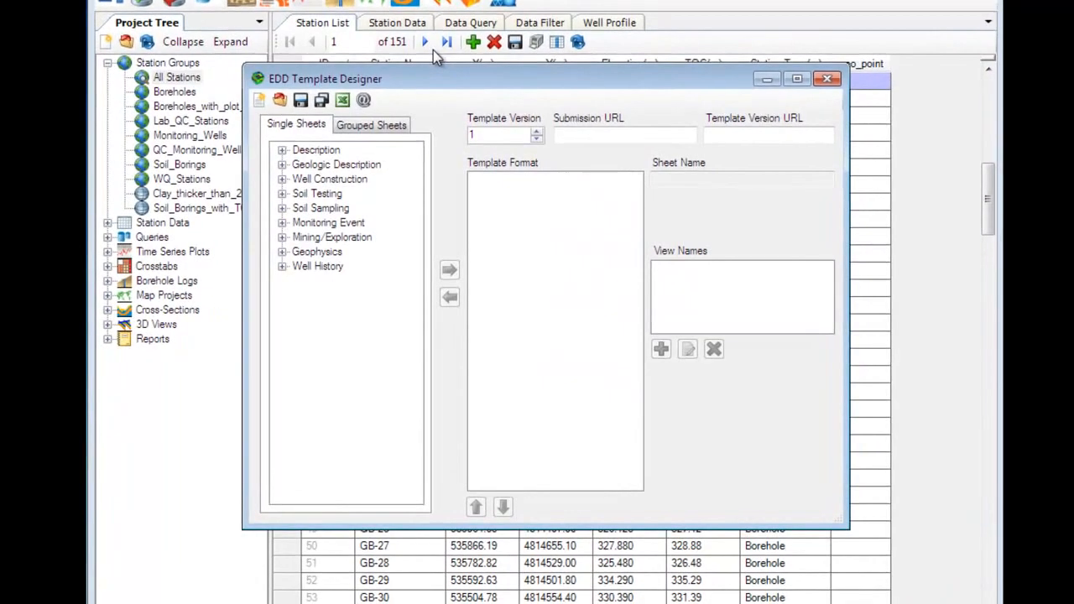
{"action": "left_click", "coordinate": [282, 222]}
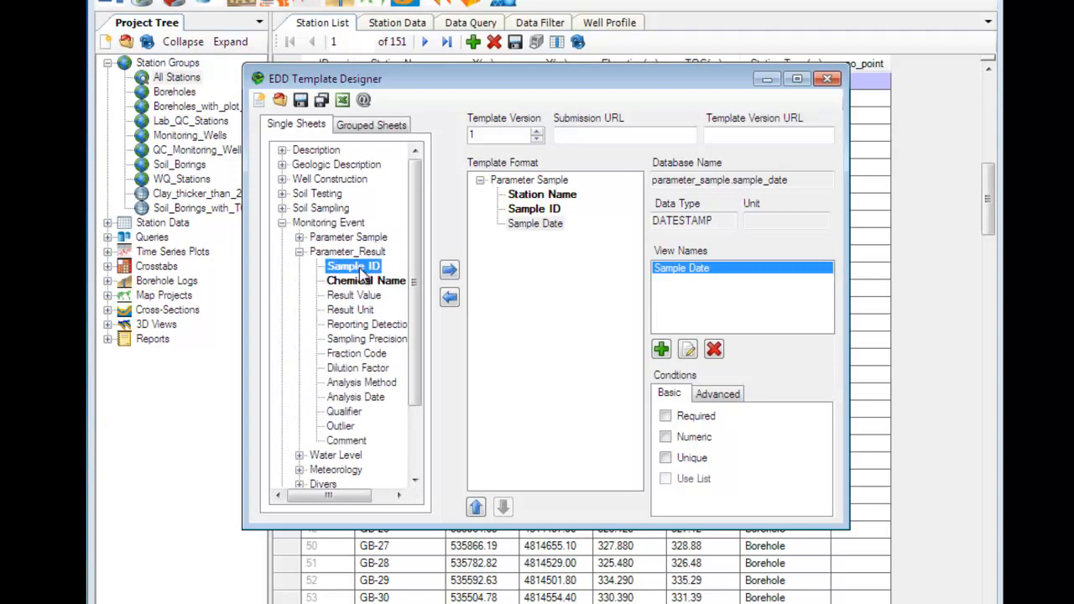
Add the Result Unit, Qualifier and Comment fields to the template and save it
{"action": "left_click", "coordinate": [350, 310]}
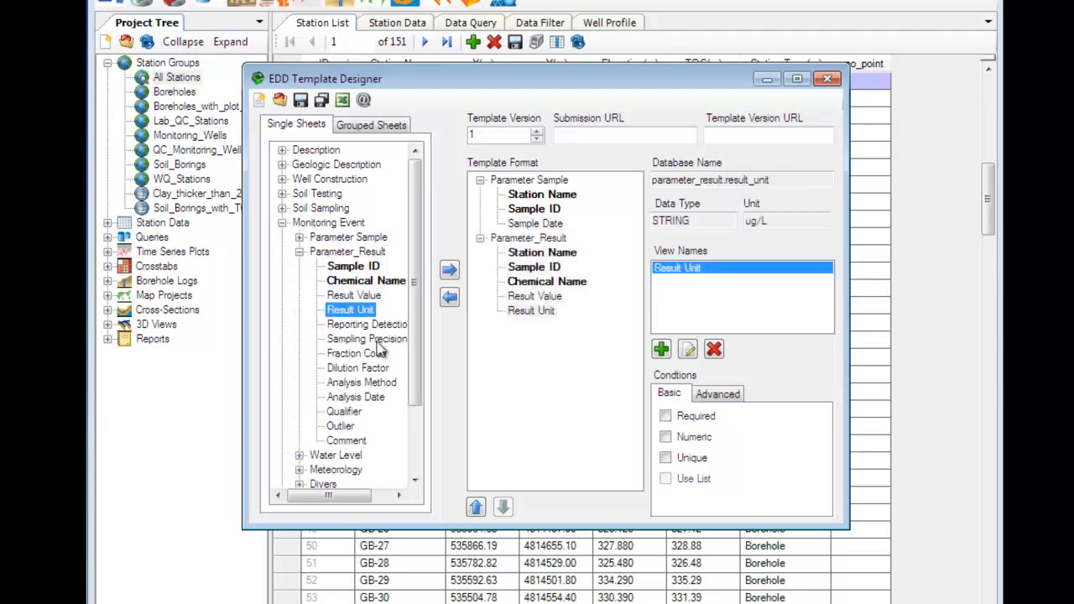
{"action": "left_click", "coordinate": [346, 440]}
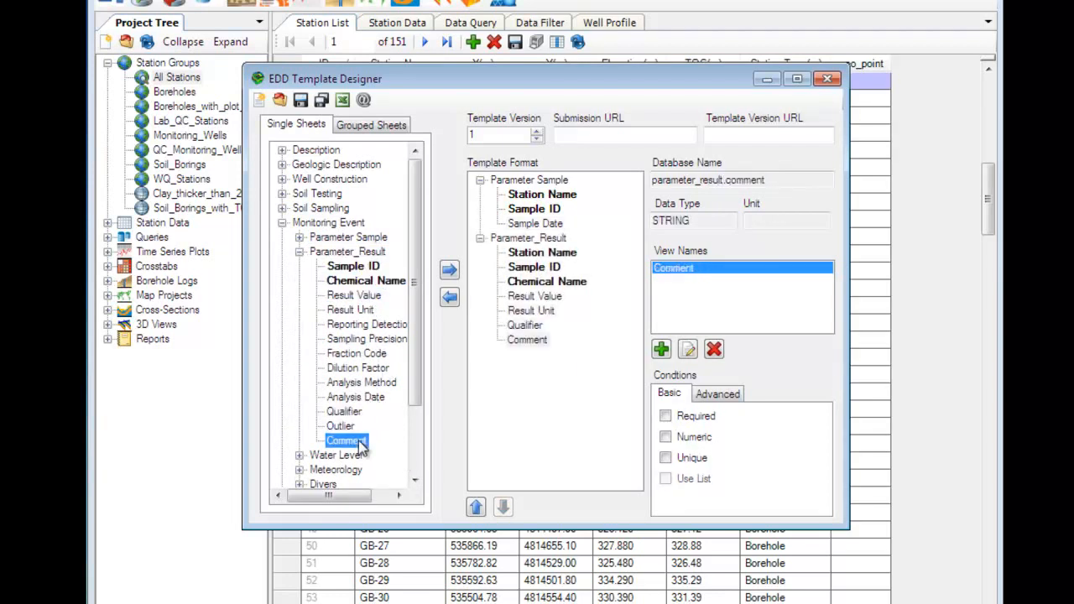
{"action": "left_click", "coordinate": [300, 100]}
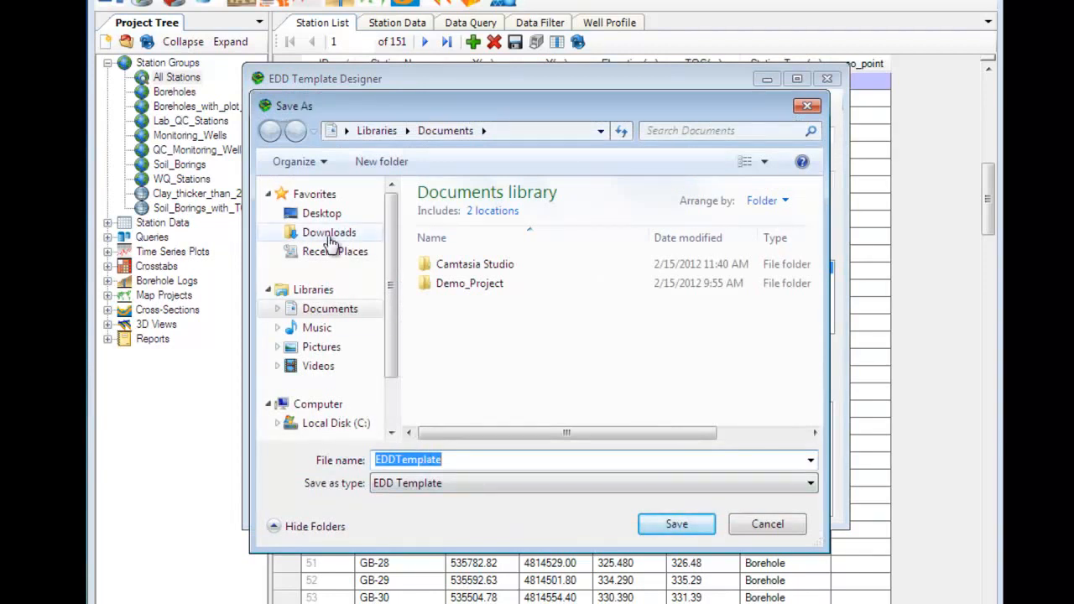
Save the EDD template file to the Desktop
{"action": "left_click", "coordinate": [321, 213]}
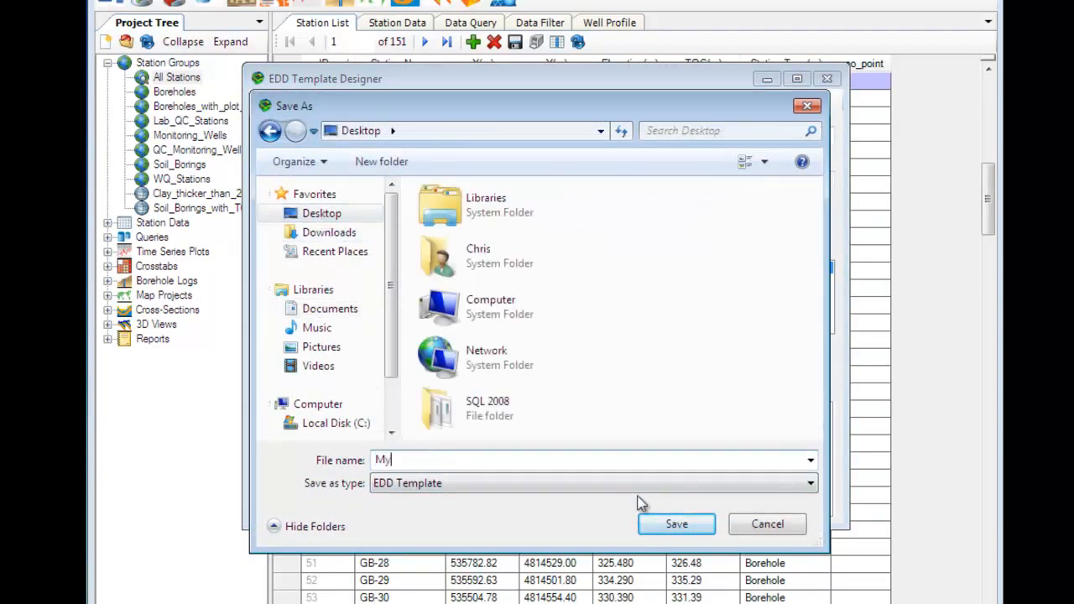
{"action": "left_click", "coordinate": [677, 524]}
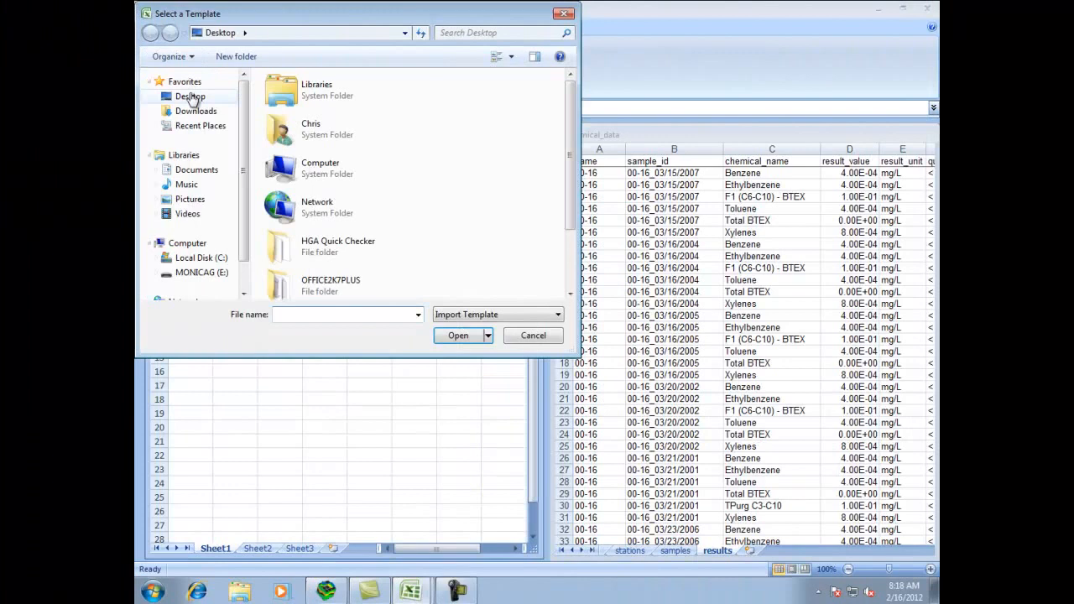
Open the My_Chemical_Data_EDD.tmpl import template from the Desktop
{"action": "scroll", "scroll_direction": "down", "scroll_amount": 3}
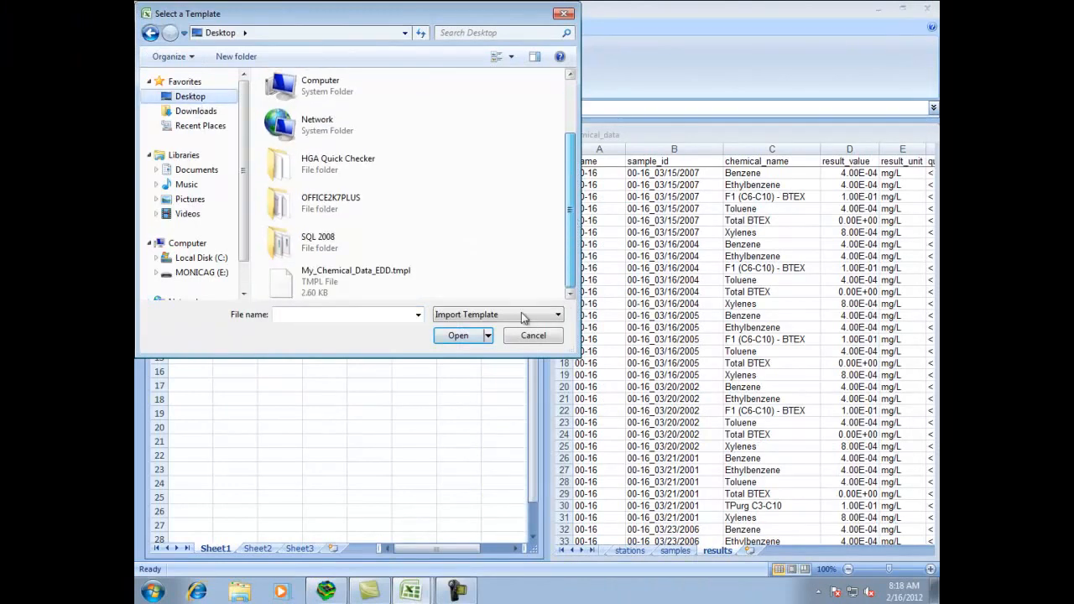
{"action": "left_click", "coordinate": [356, 281]}
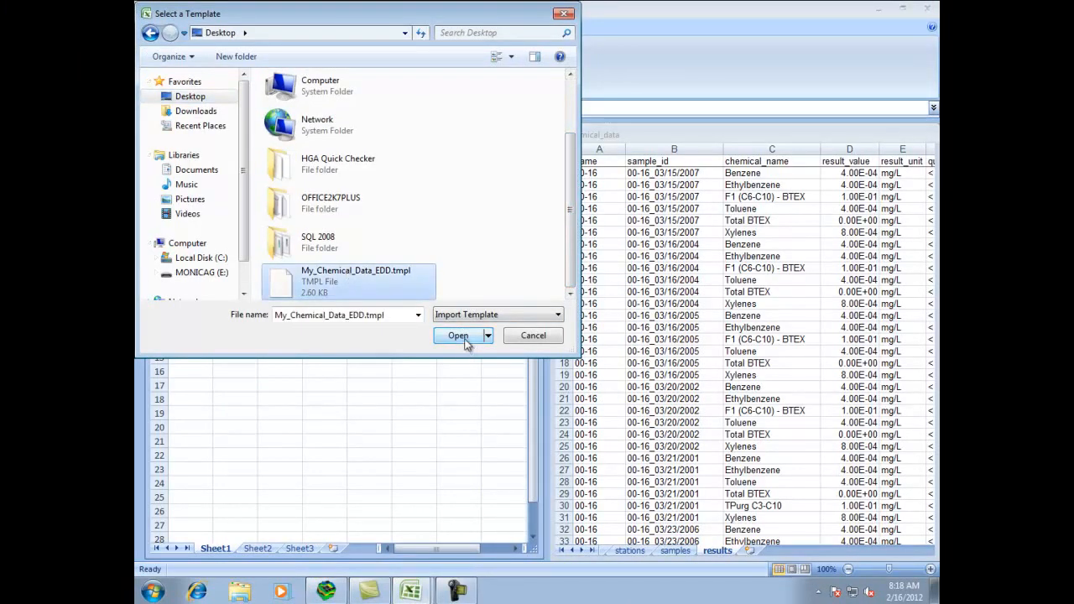
{"action": "left_click", "coordinate": [458, 336]}
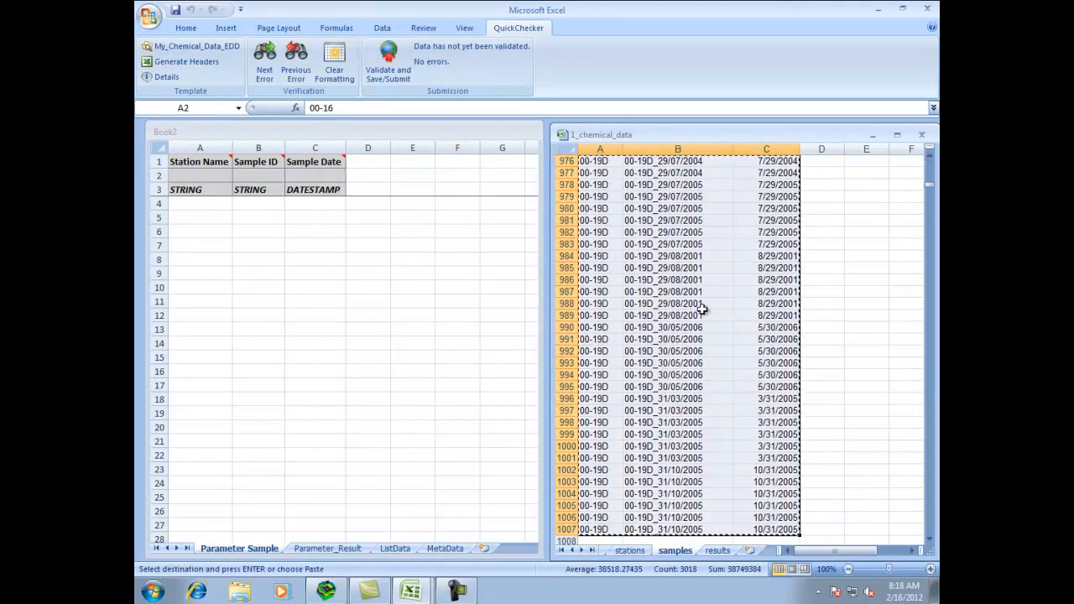
Paste the sample rows into Parameter Sample and go to the flagged Sample Date cell C4
{"action": "left_click", "coordinate": [199, 203]}
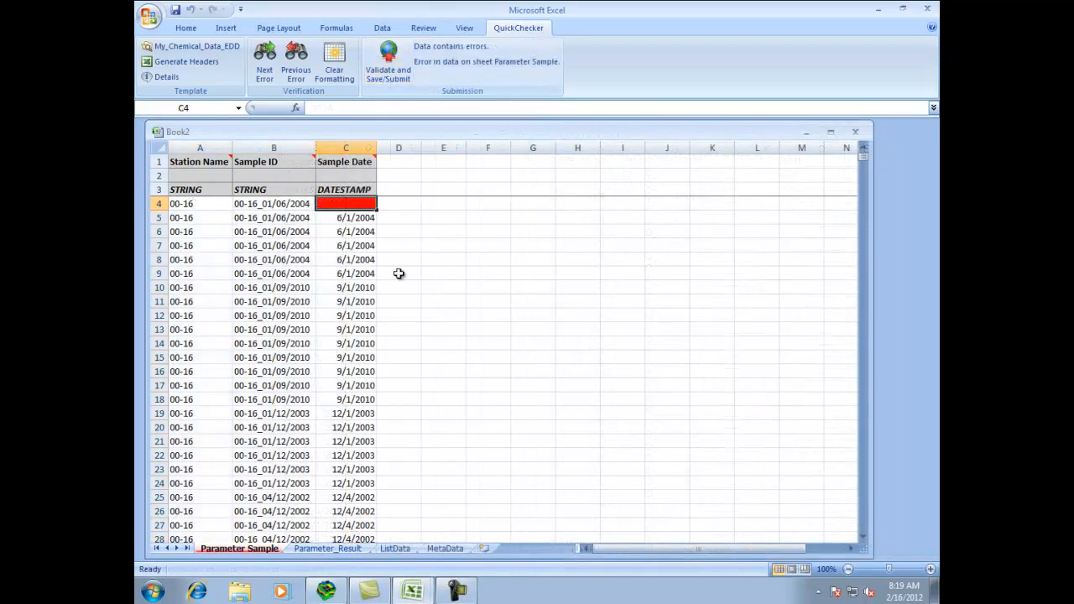
{"action": "left_click", "coordinate": [346, 218]}
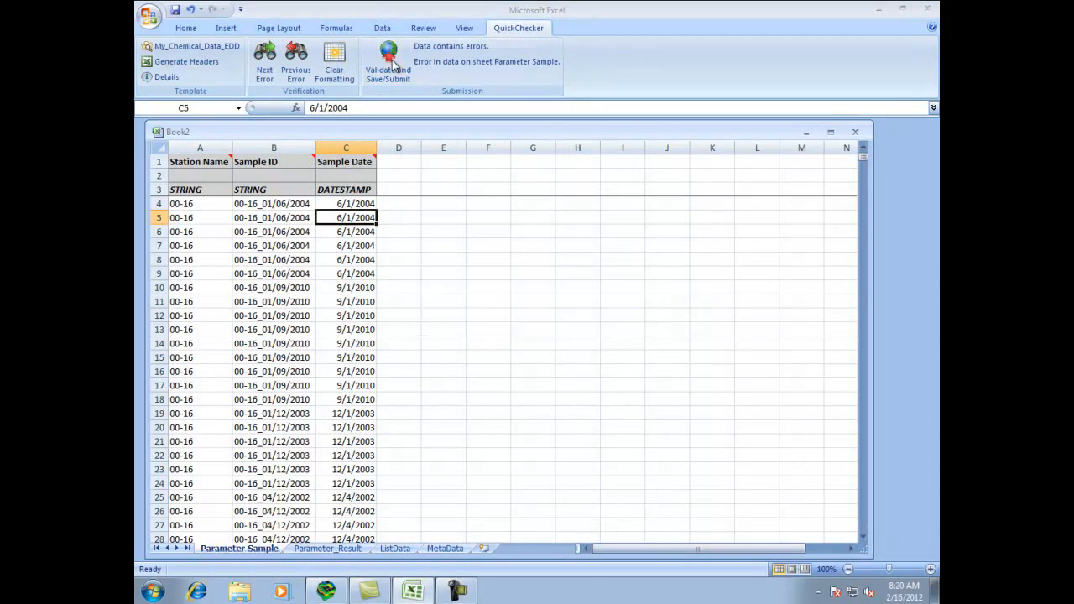
Validate the data and save it as the 'chemical data' HGA zip file
{"action": "left_click", "coordinate": [388, 63]}
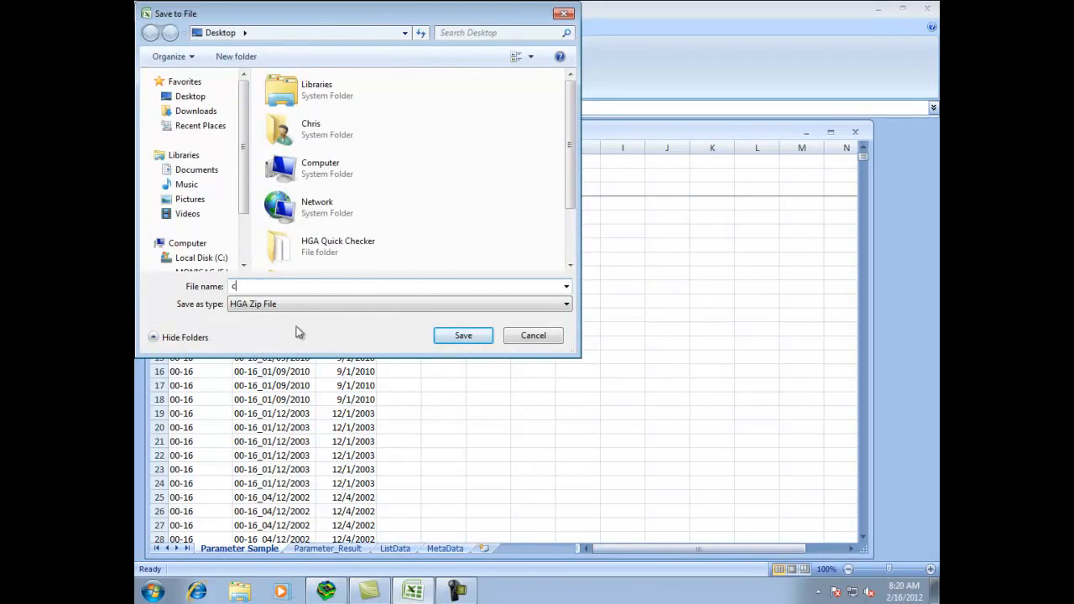
{"action": "type", "text": "hemical data t"}
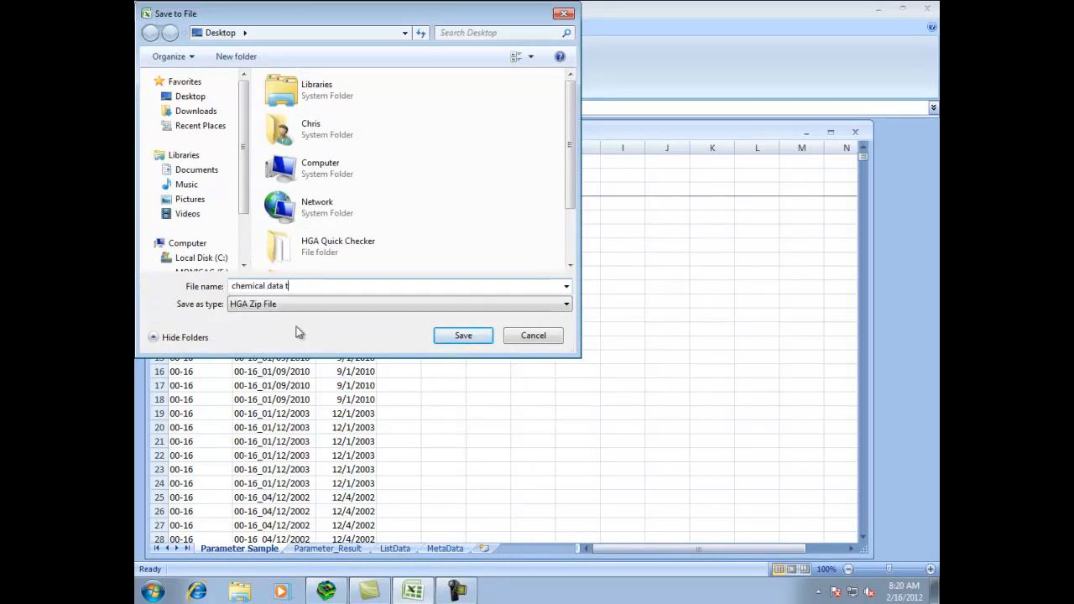
{"action": "left_click", "coordinate": [463, 335]}
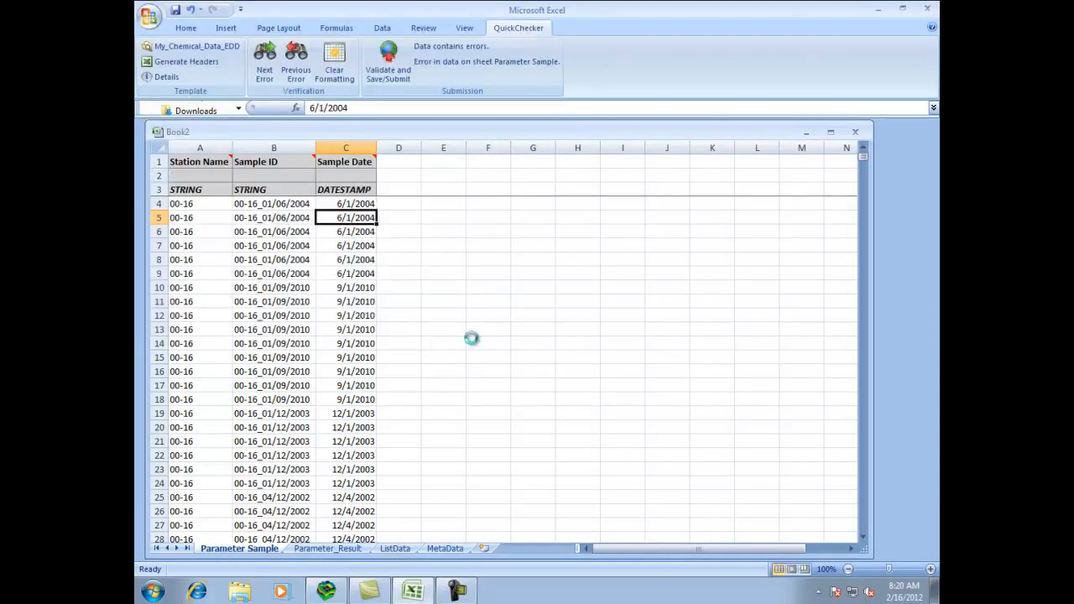
{"action": "left_click", "coordinate": [388, 60]}
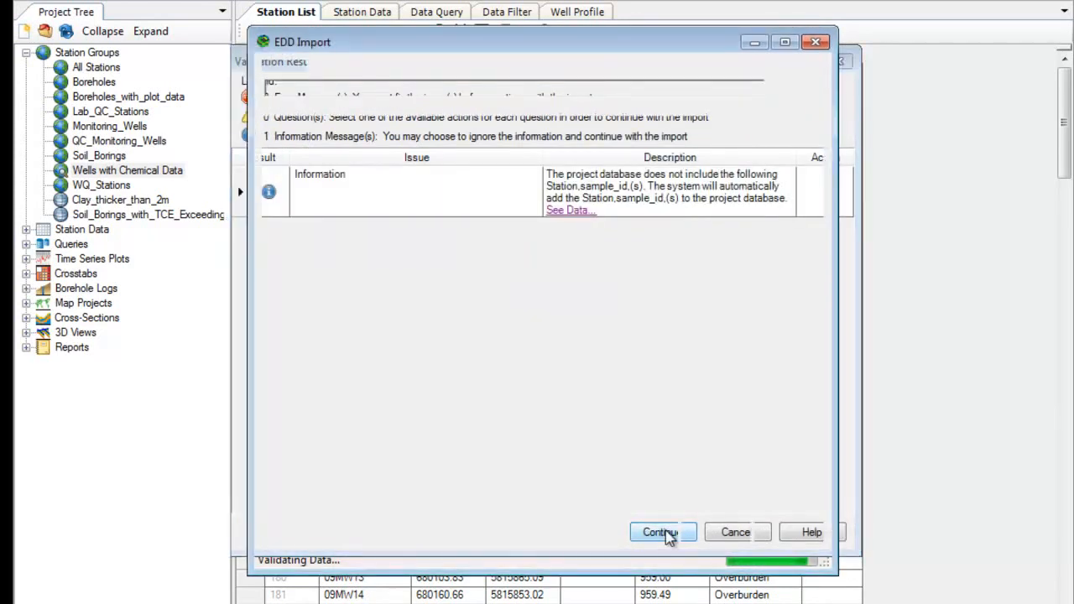
Continue past the information message, import the validated records and close EDD Import
{"action": "left_click", "coordinate": [660, 532]}
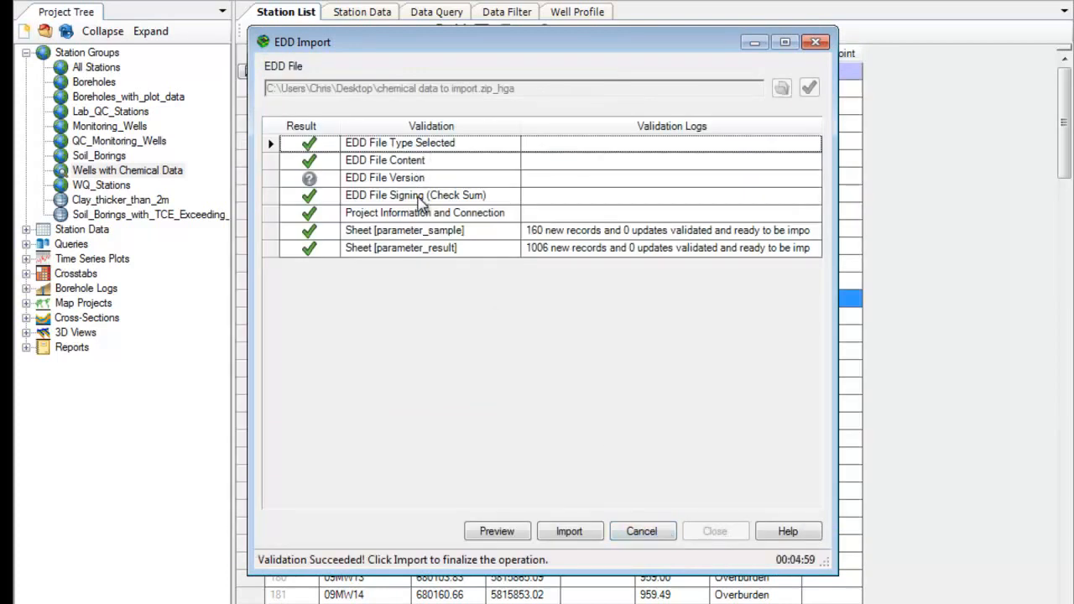
{"action": "left_click", "coordinate": [569, 532]}
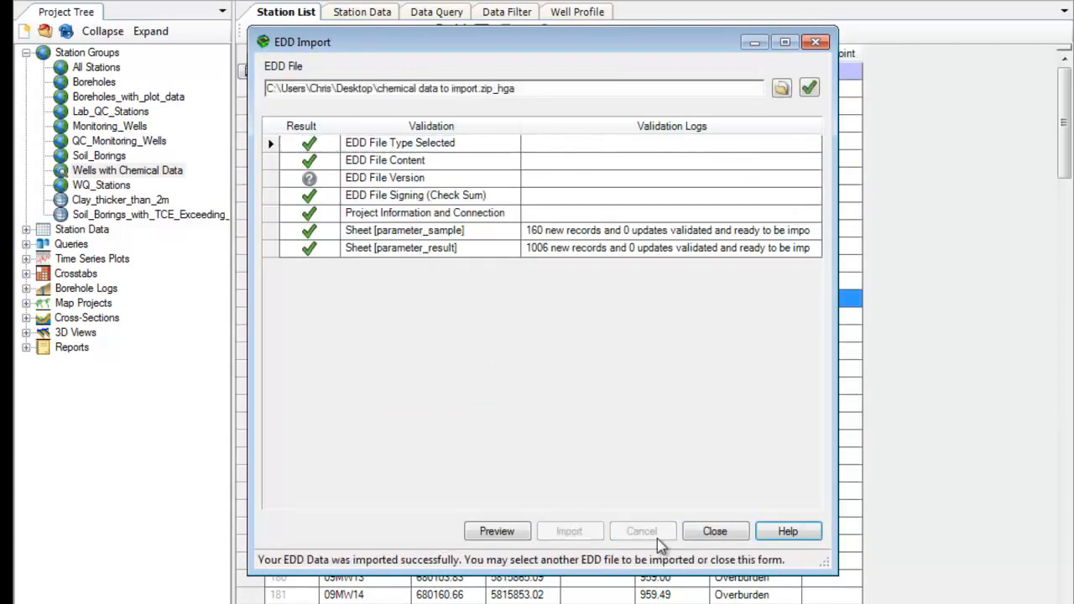
{"action": "left_click", "coordinate": [715, 531]}
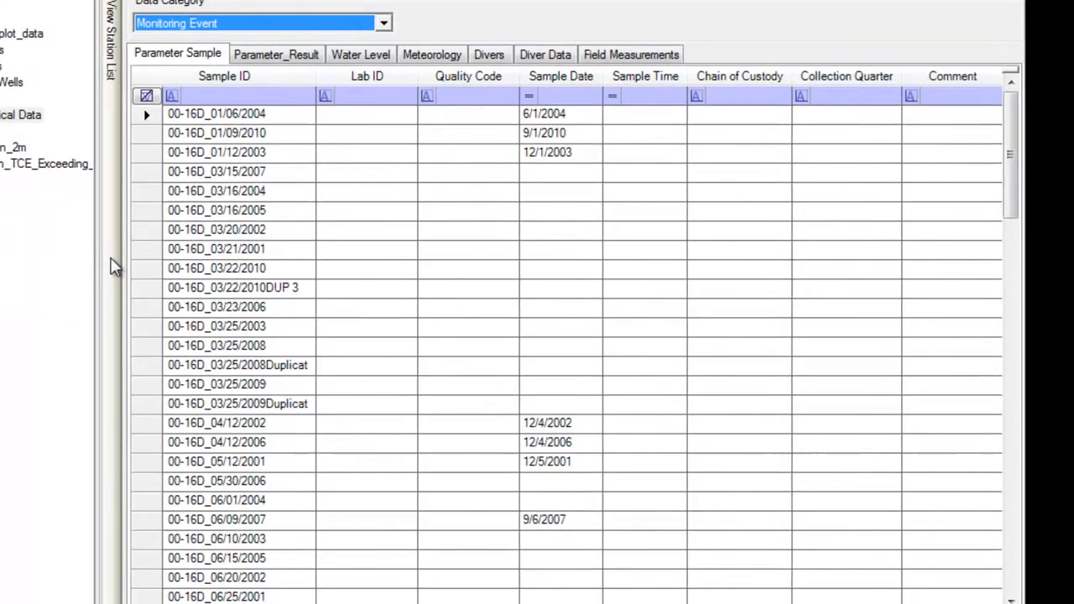
Set the Station Data category to Monitoring Event to show the Parameter Sample table
{"action": "left_click", "coordinate": [276, 54]}
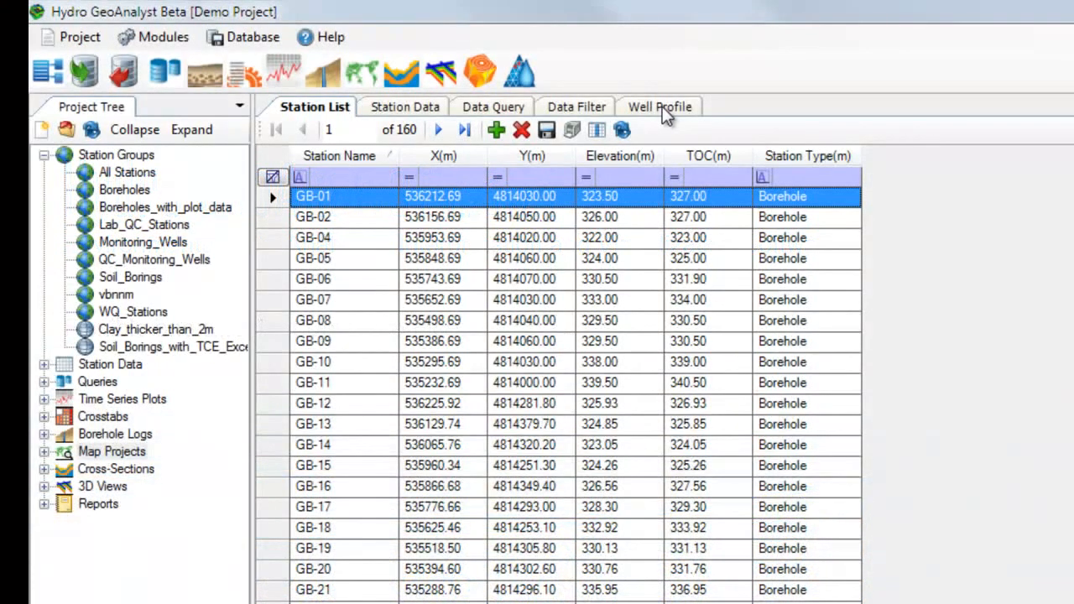
Give Well Profile its own vertical pane and move Station Data into a pane below the list
{"action": "left_click", "coordinate": [659, 107]}
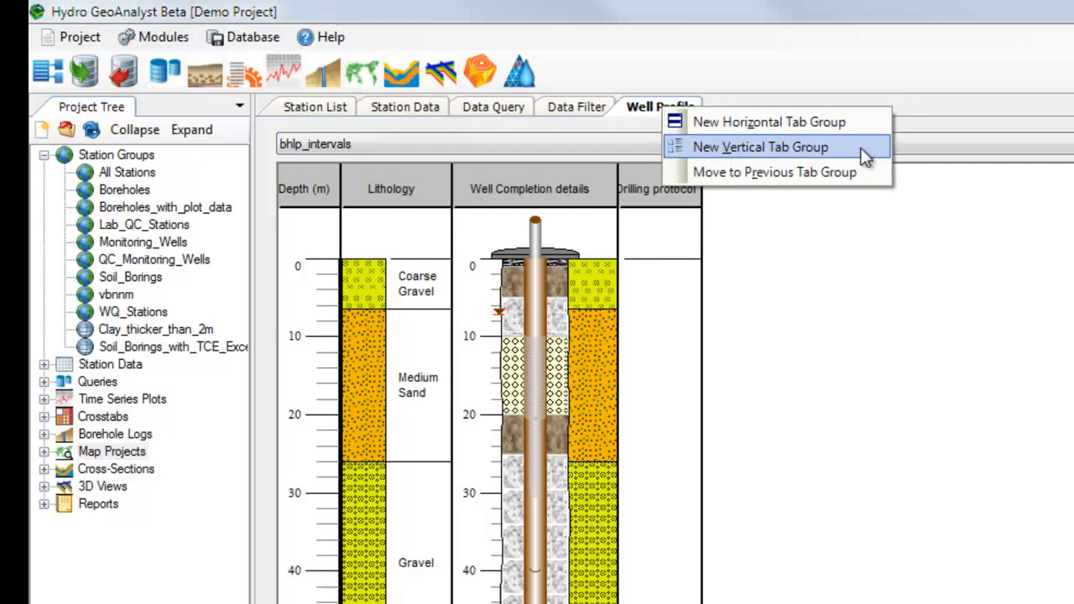
{"action": "left_click", "coordinate": [760, 147]}
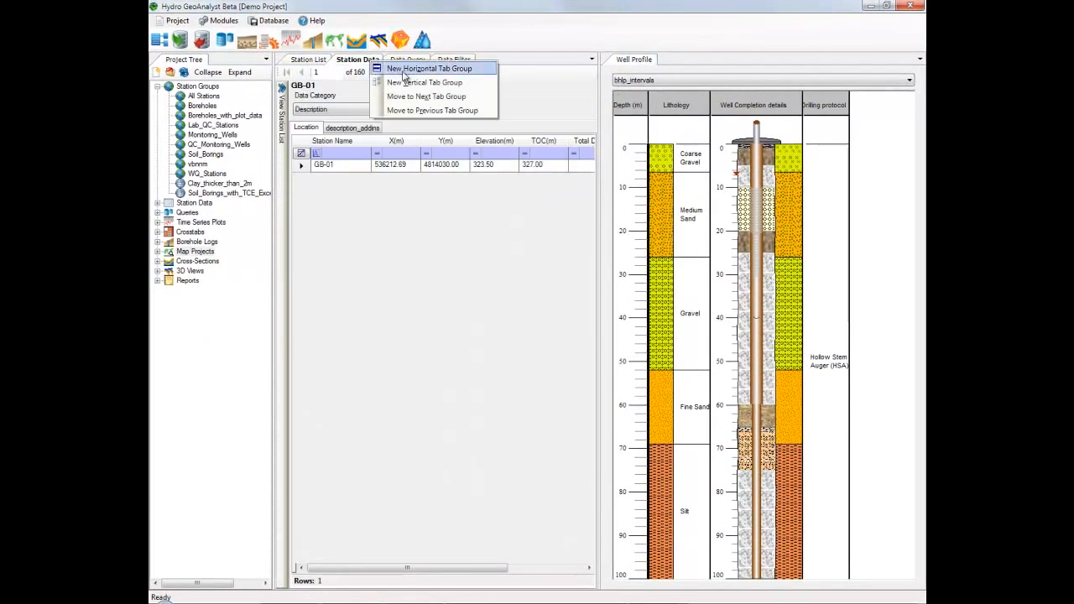
{"action": "left_click", "coordinate": [429, 68]}
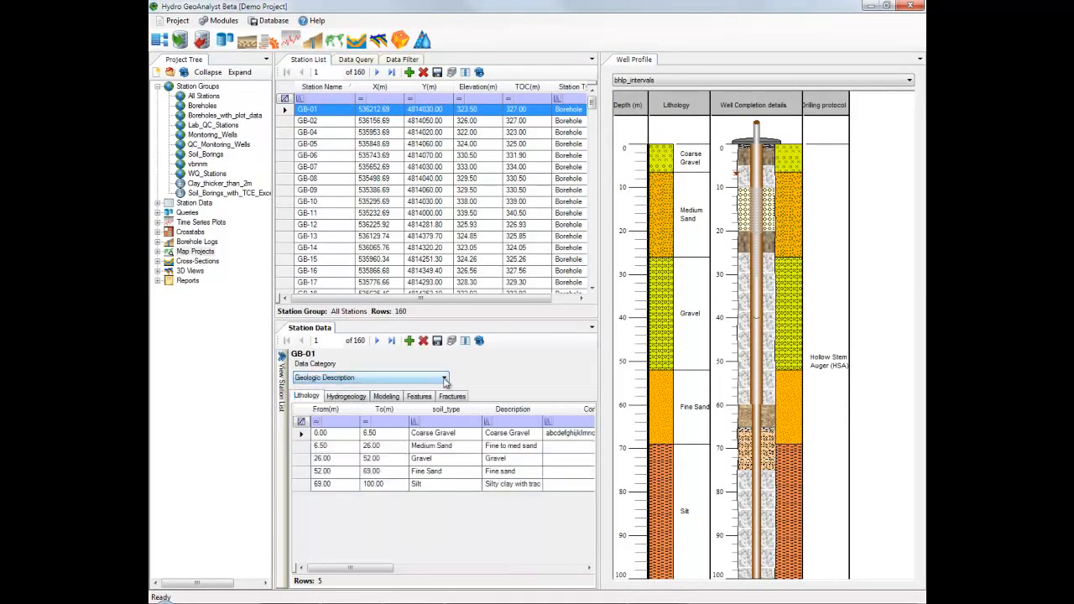
Switch the station data to Well Construction and save the drilling protocol changes
{"action": "left_click", "coordinate": [445, 377]}
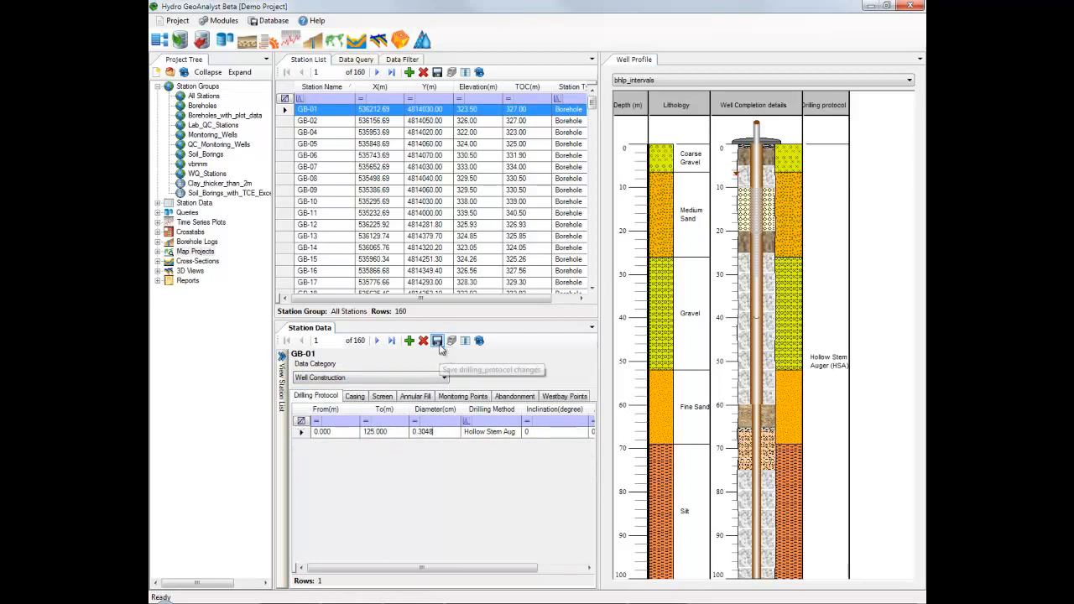
{"action": "left_click", "coordinate": [436, 340]}
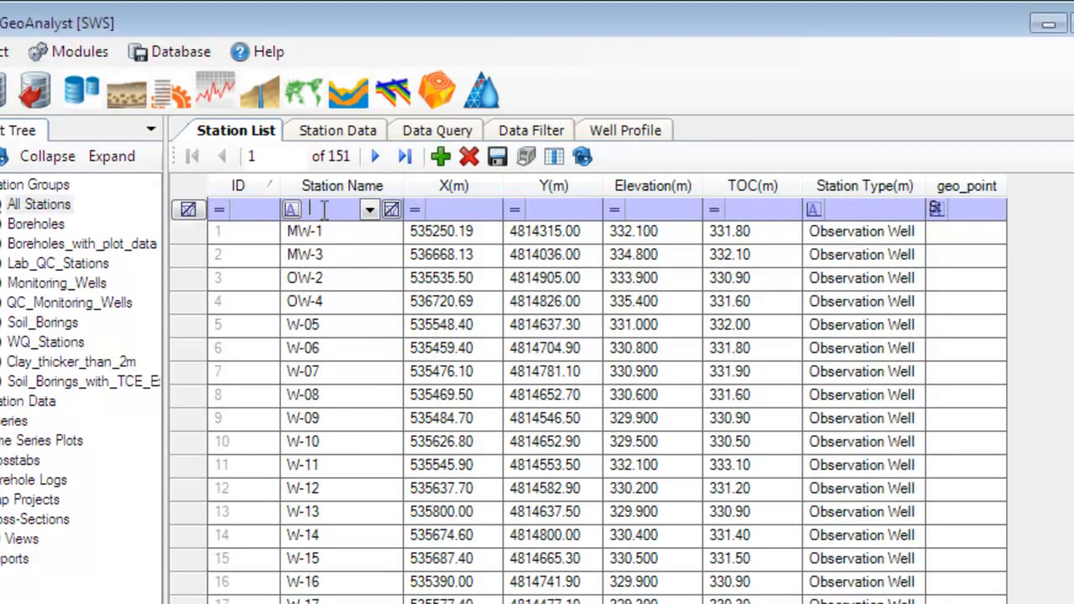
Filter the Station Name column of the station list with the value GB
{"action": "type", "text": "GB"}
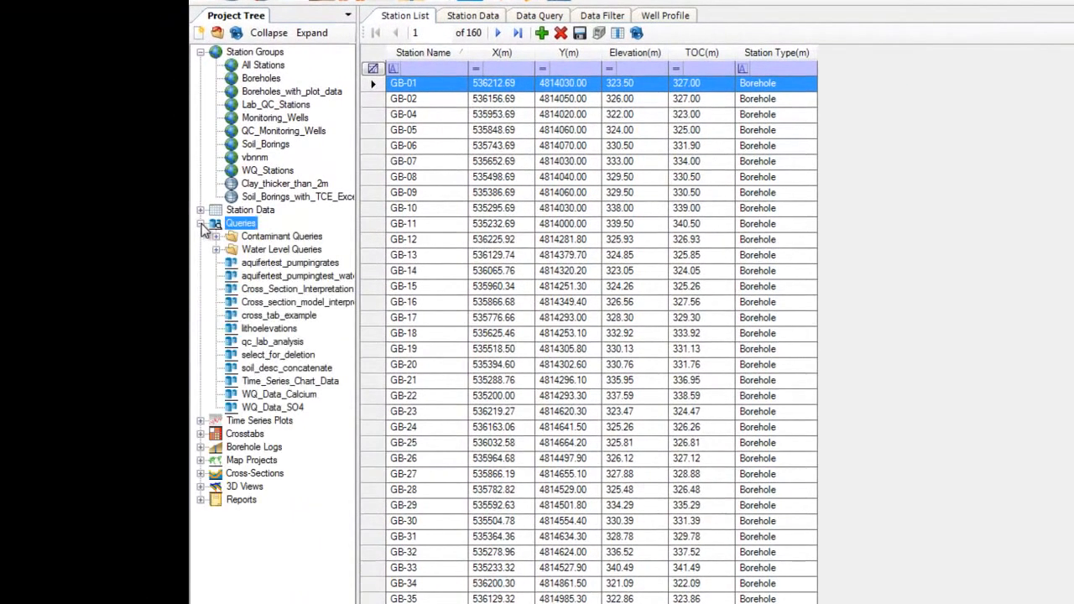
Expand the saved queries and create a new query folder named Example Folder
{"action": "left_click", "coordinate": [216, 236]}
{"action": "type", "text": "Ex"}
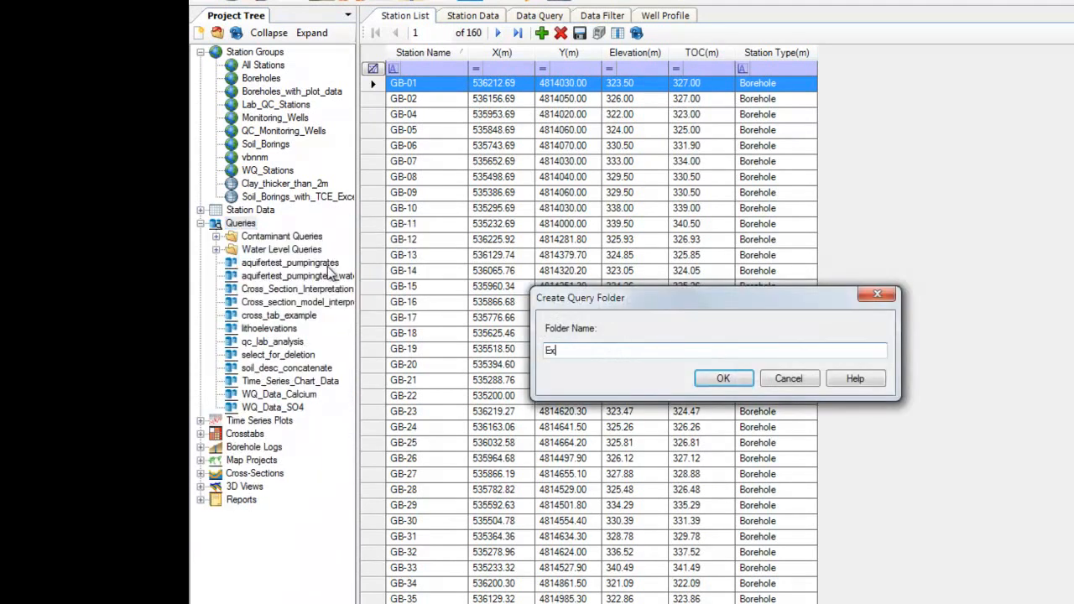
{"action": "left_click", "coordinate": [723, 378]}
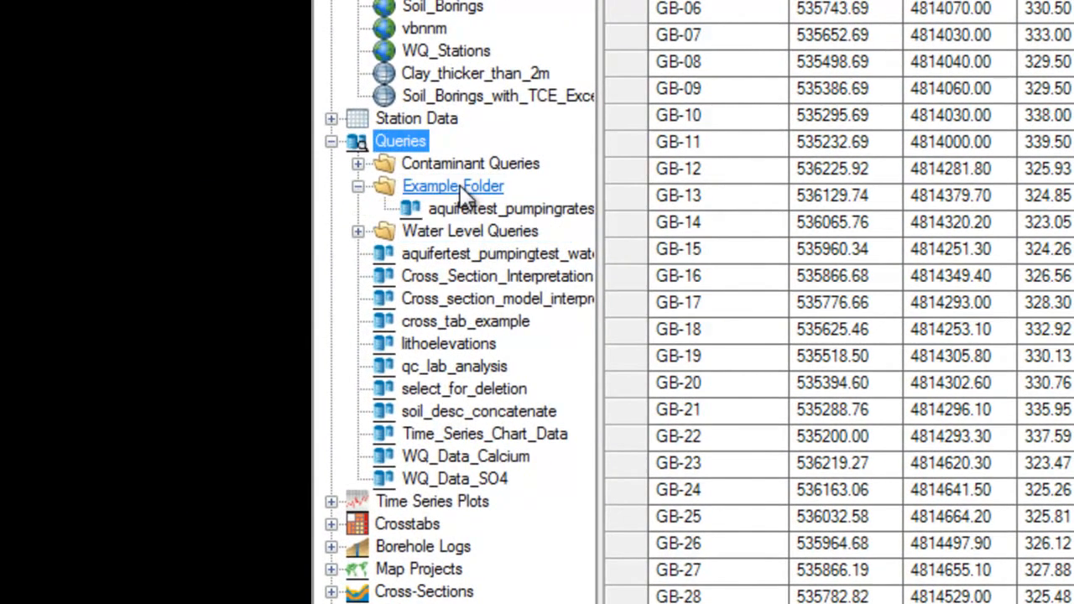
Move both aquifer test queries into Example Folder and expand it to show them
{"action": "left_click", "coordinate": [497, 253]}
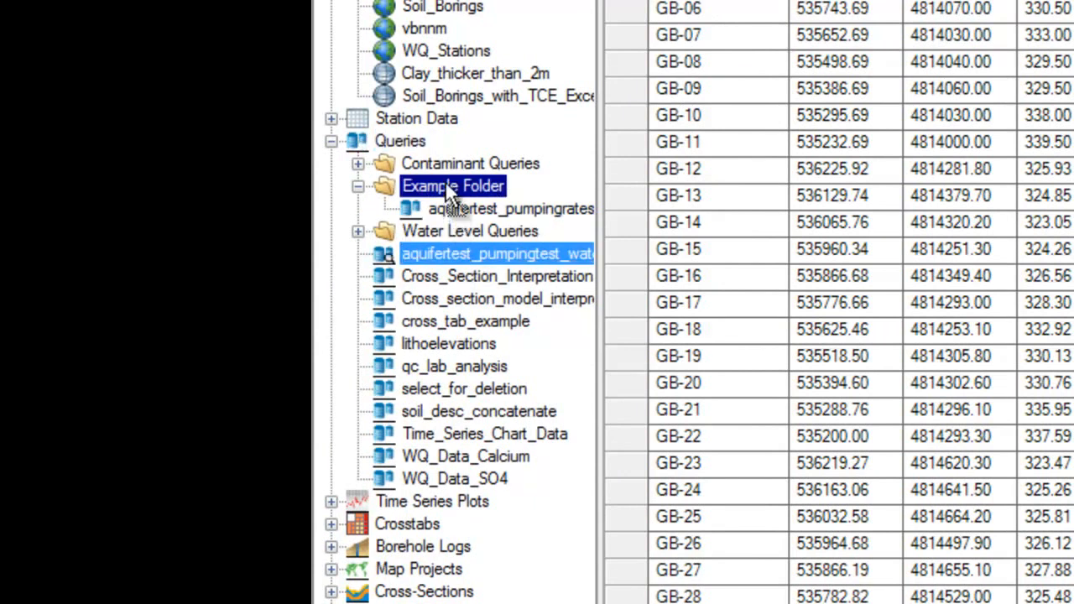
{"action": "left_click", "coordinate": [358, 185]}
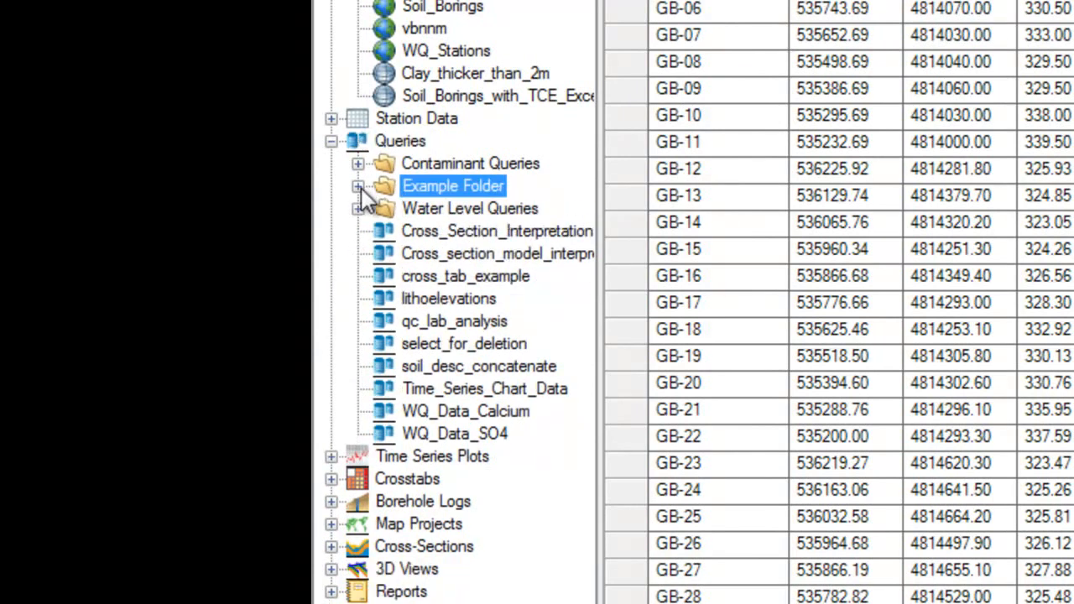
{"action": "left_click", "coordinate": [359, 185]}
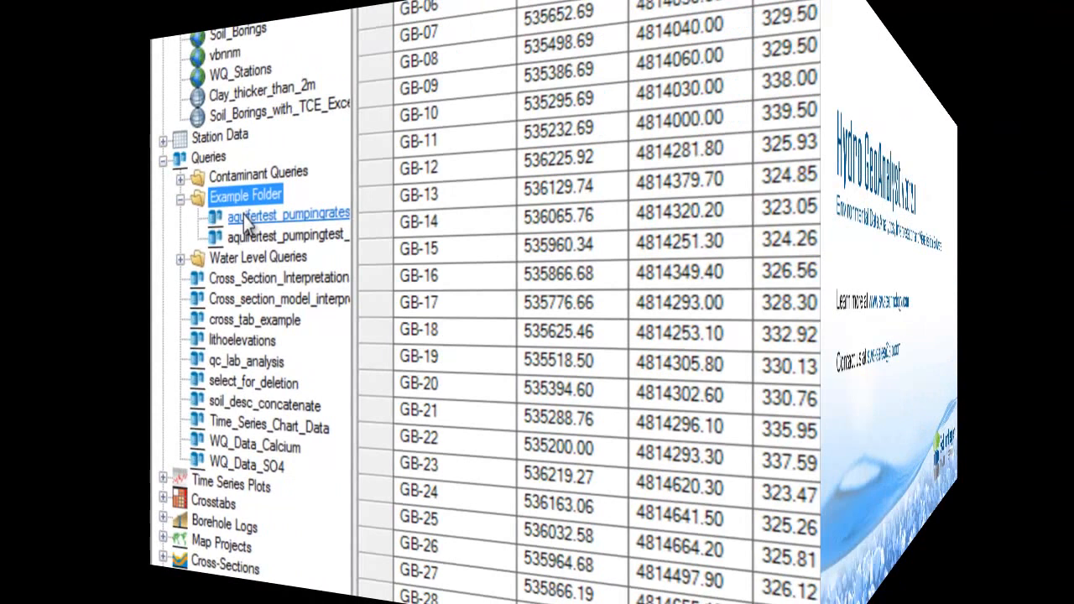